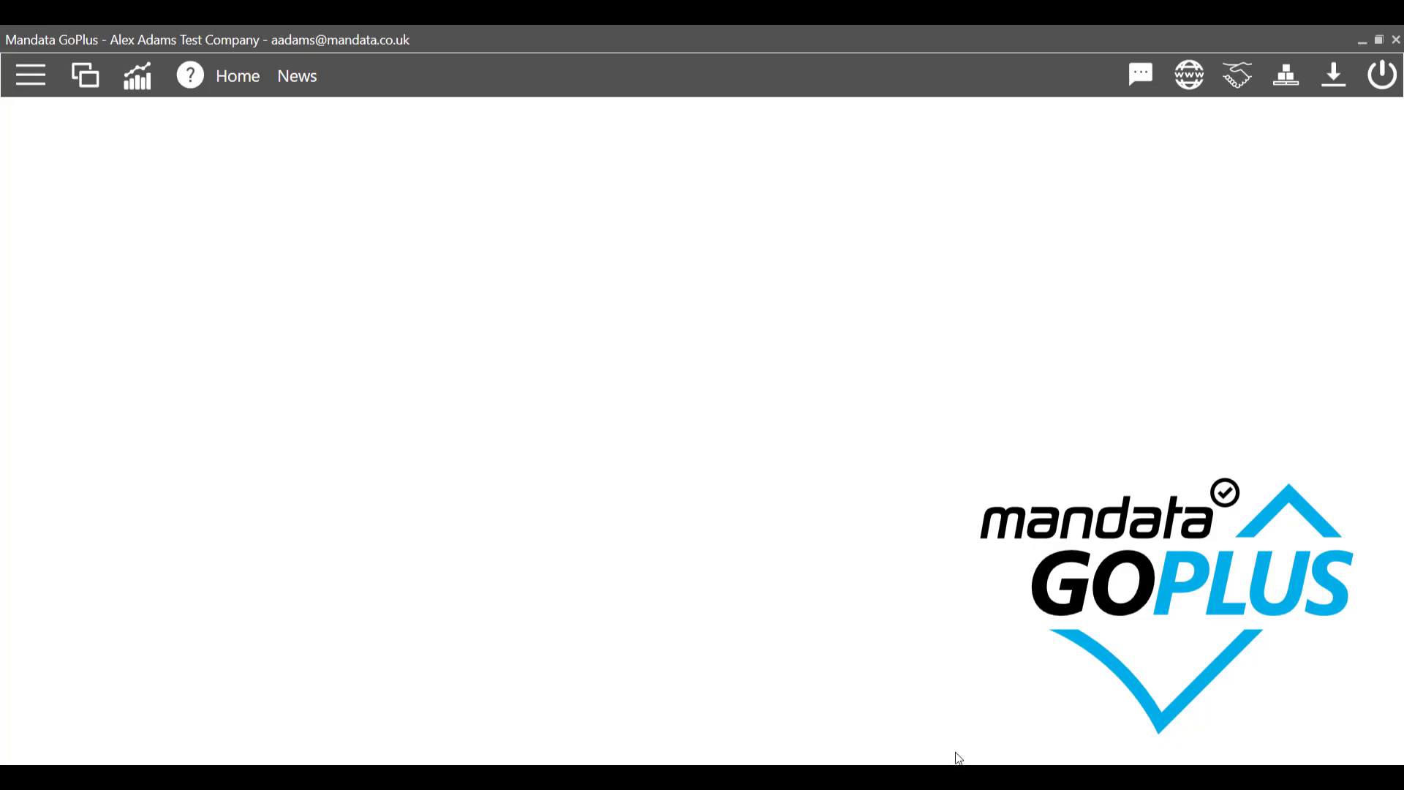
# Bring up the main navigation menu listing Jobs, Customers and Job planner
pyautogui.click(30, 76)
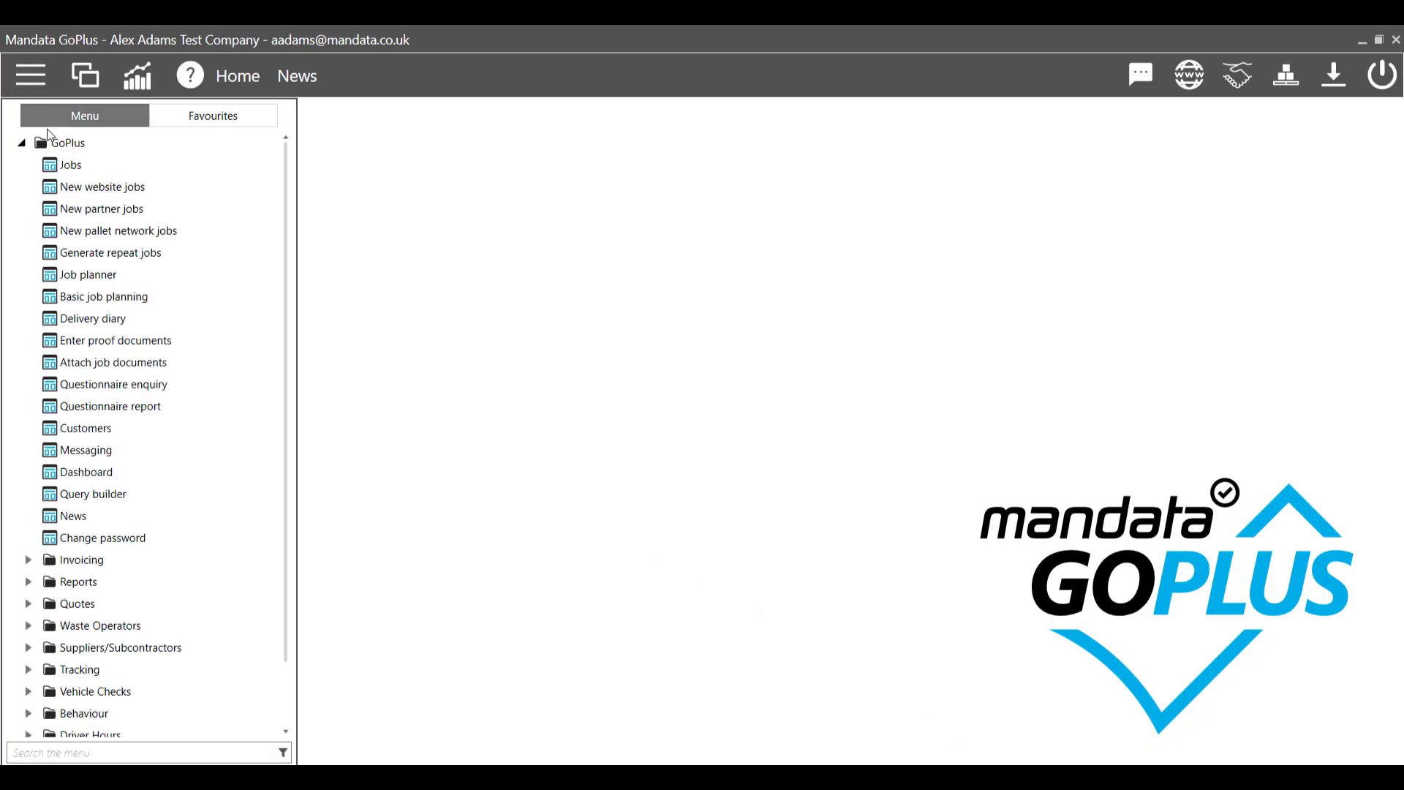
pyautogui.scroll(-3)
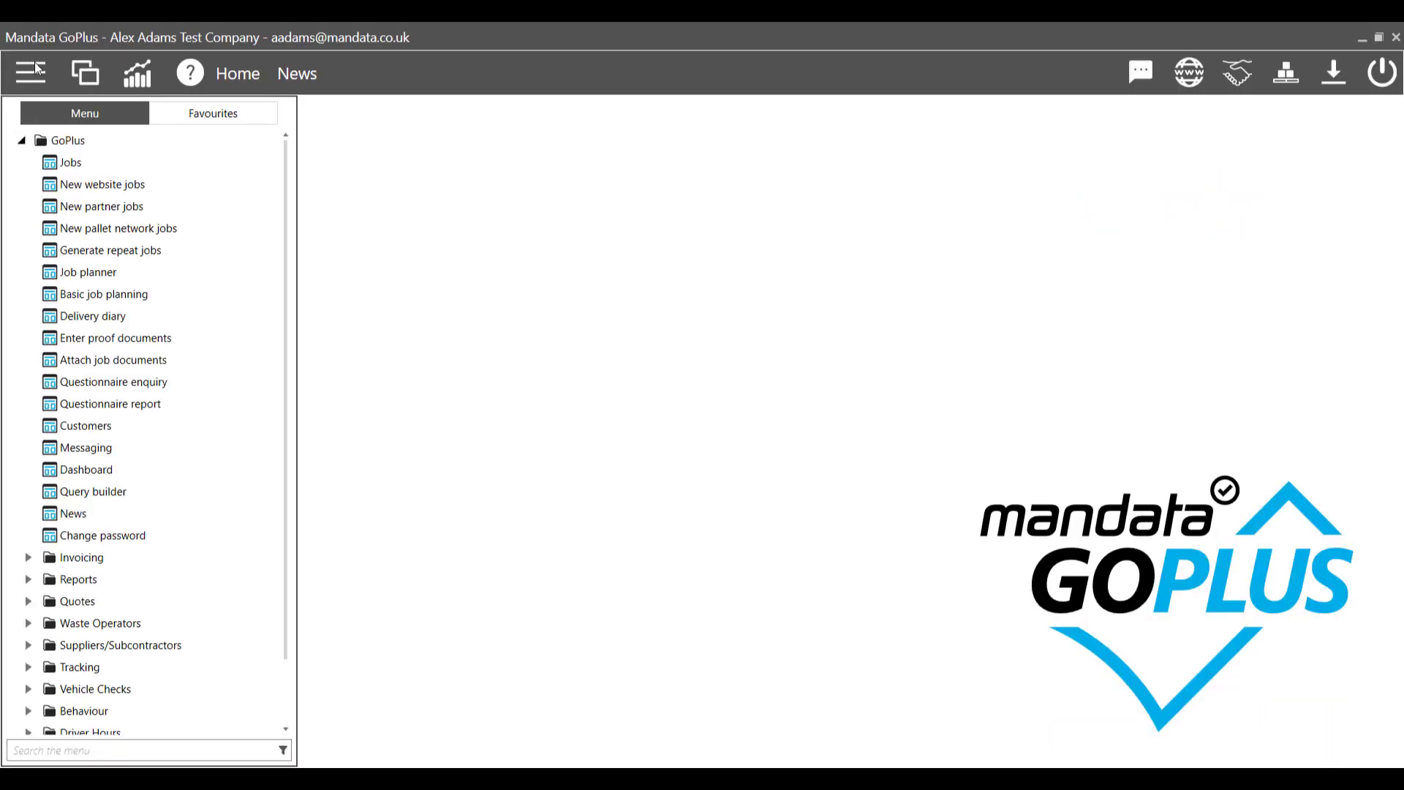
# Create a new job for customer AL003 Adams Logistics using the Weekly QE template
pyautogui.click(66, 163)
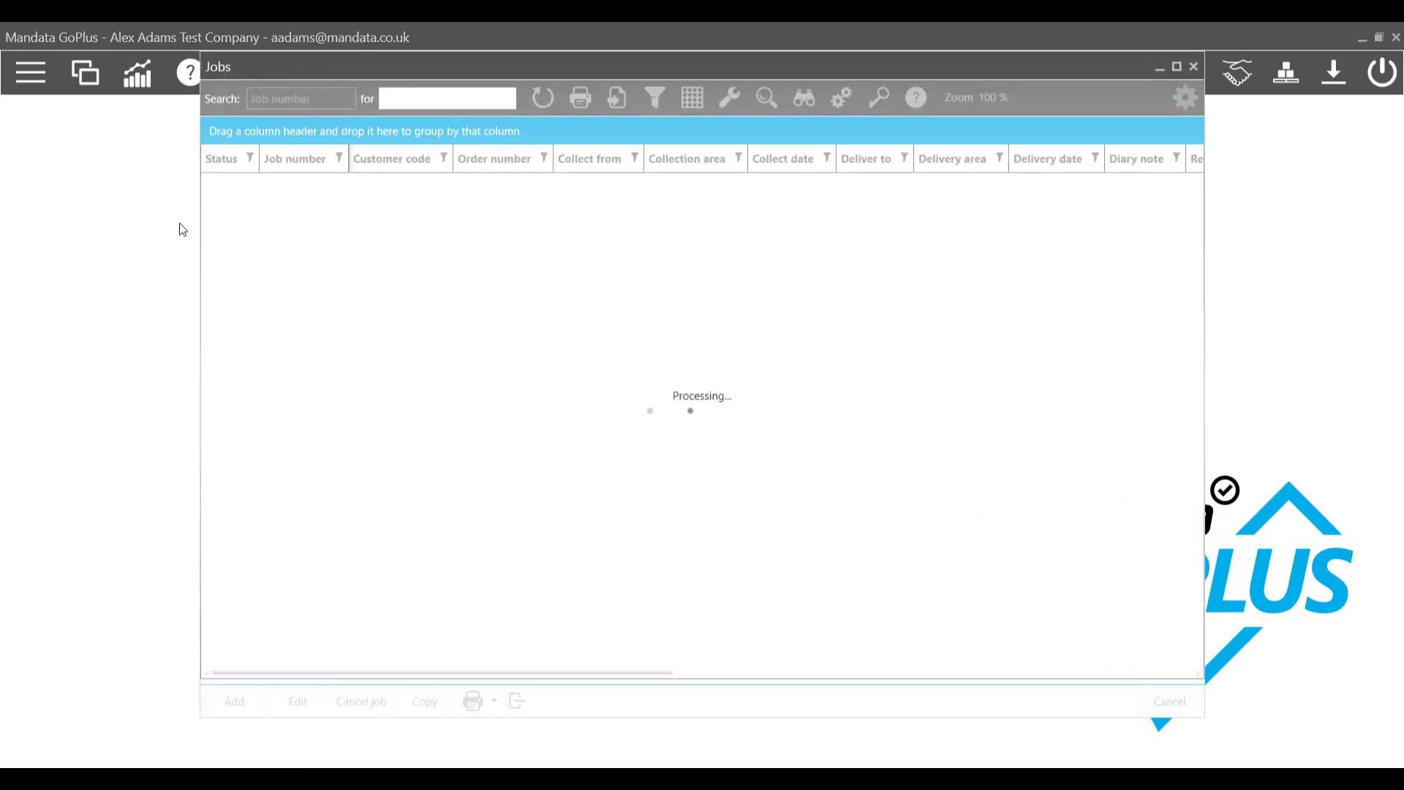
pyautogui.click(234, 700)
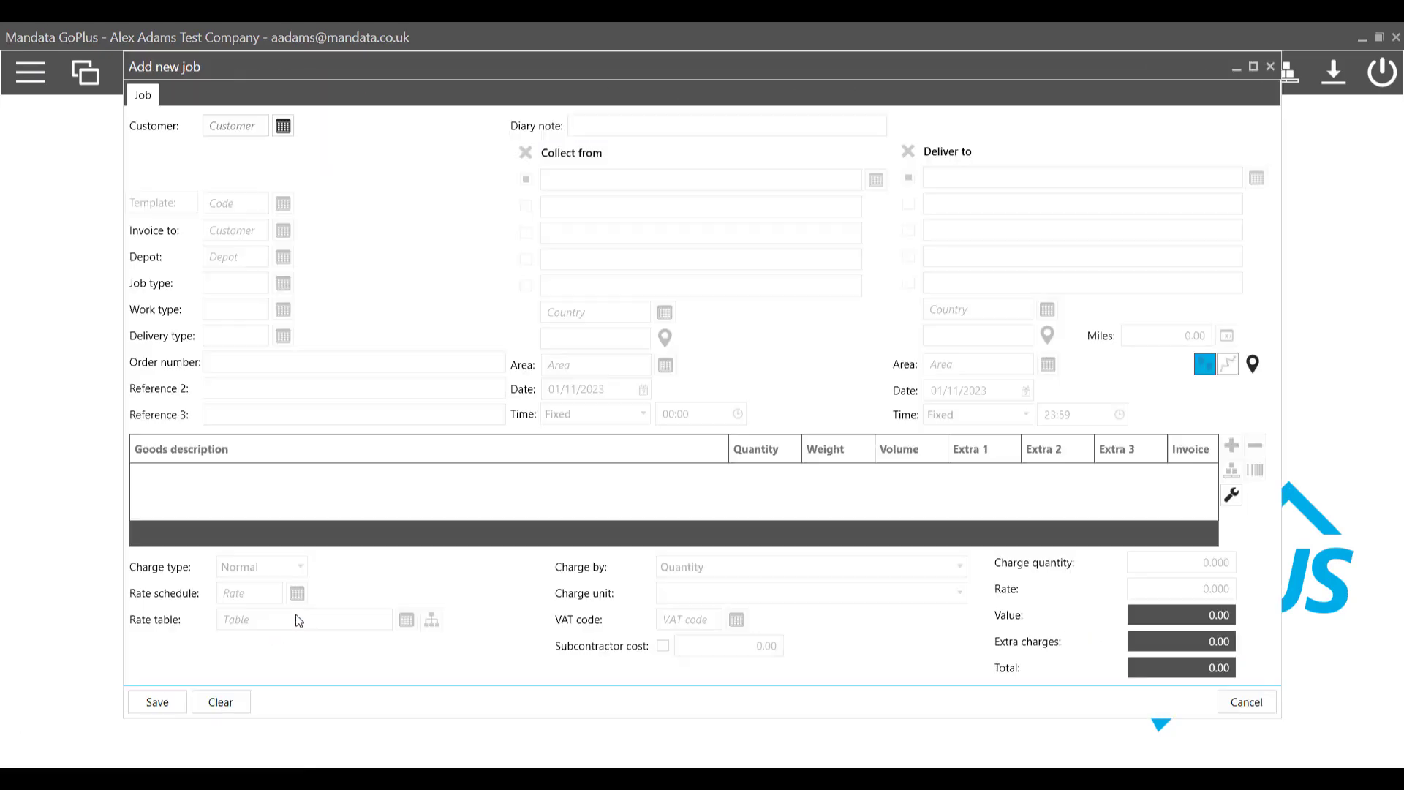
pyautogui.click(282, 126)
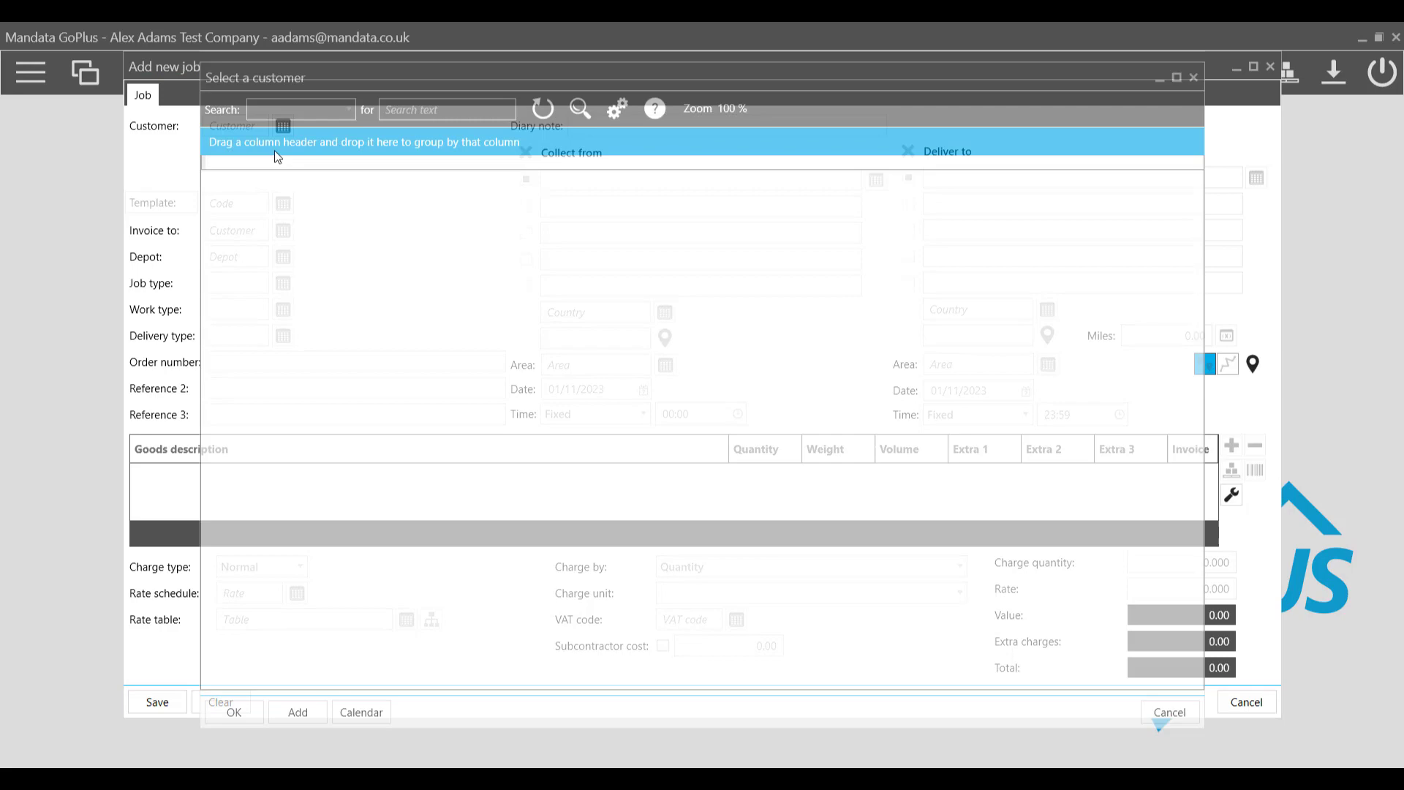
pyautogui.click(234, 711)
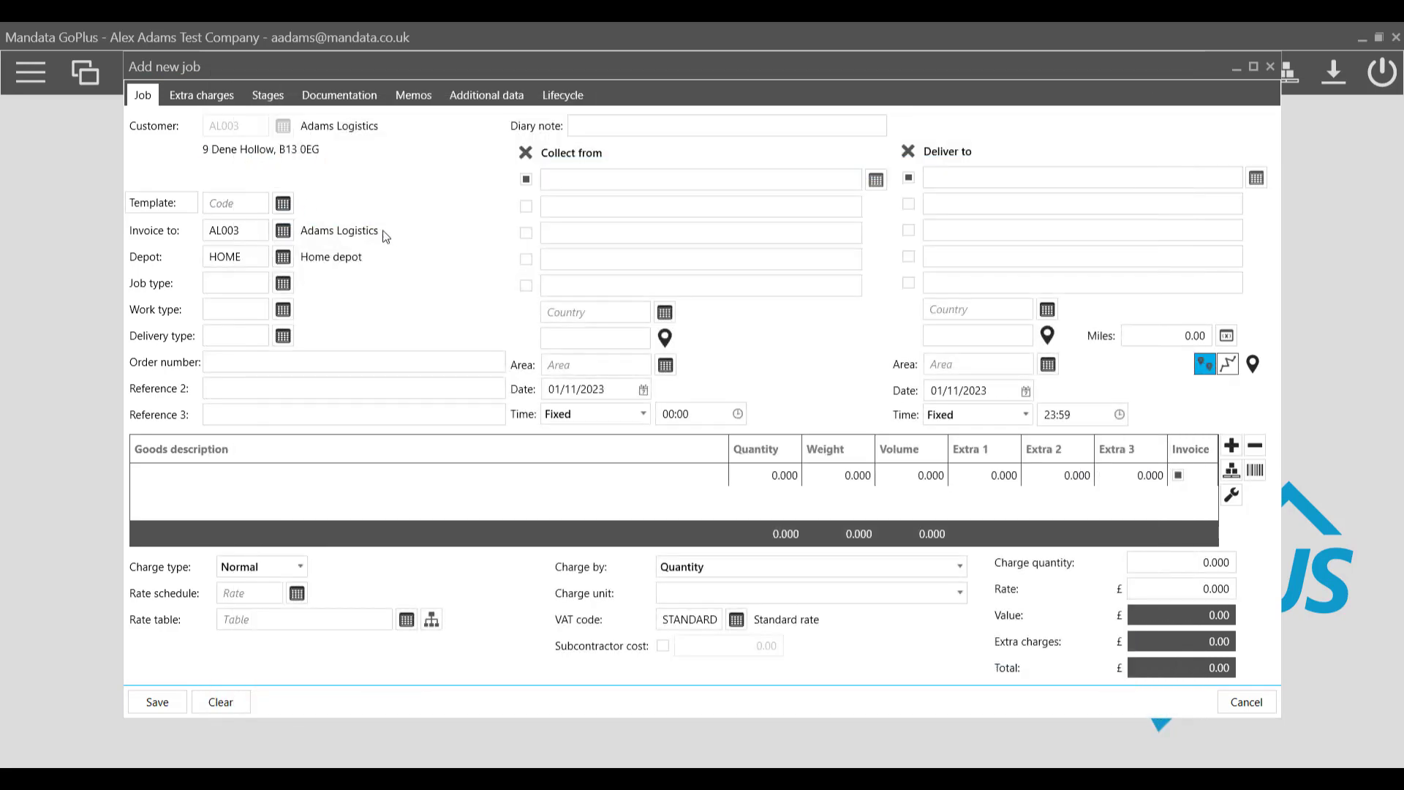
pyautogui.click(282, 201)
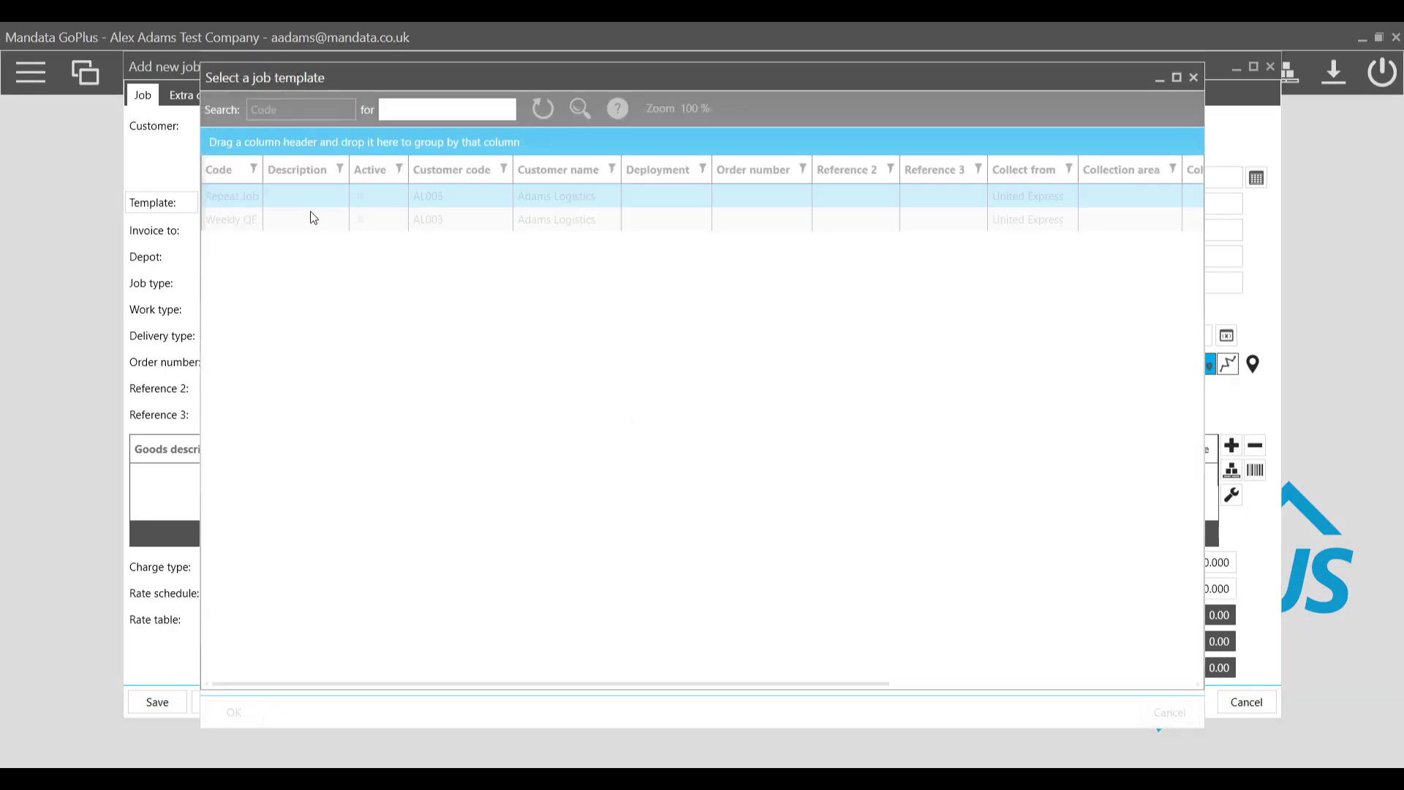
pyautogui.doubleClick(231, 219)
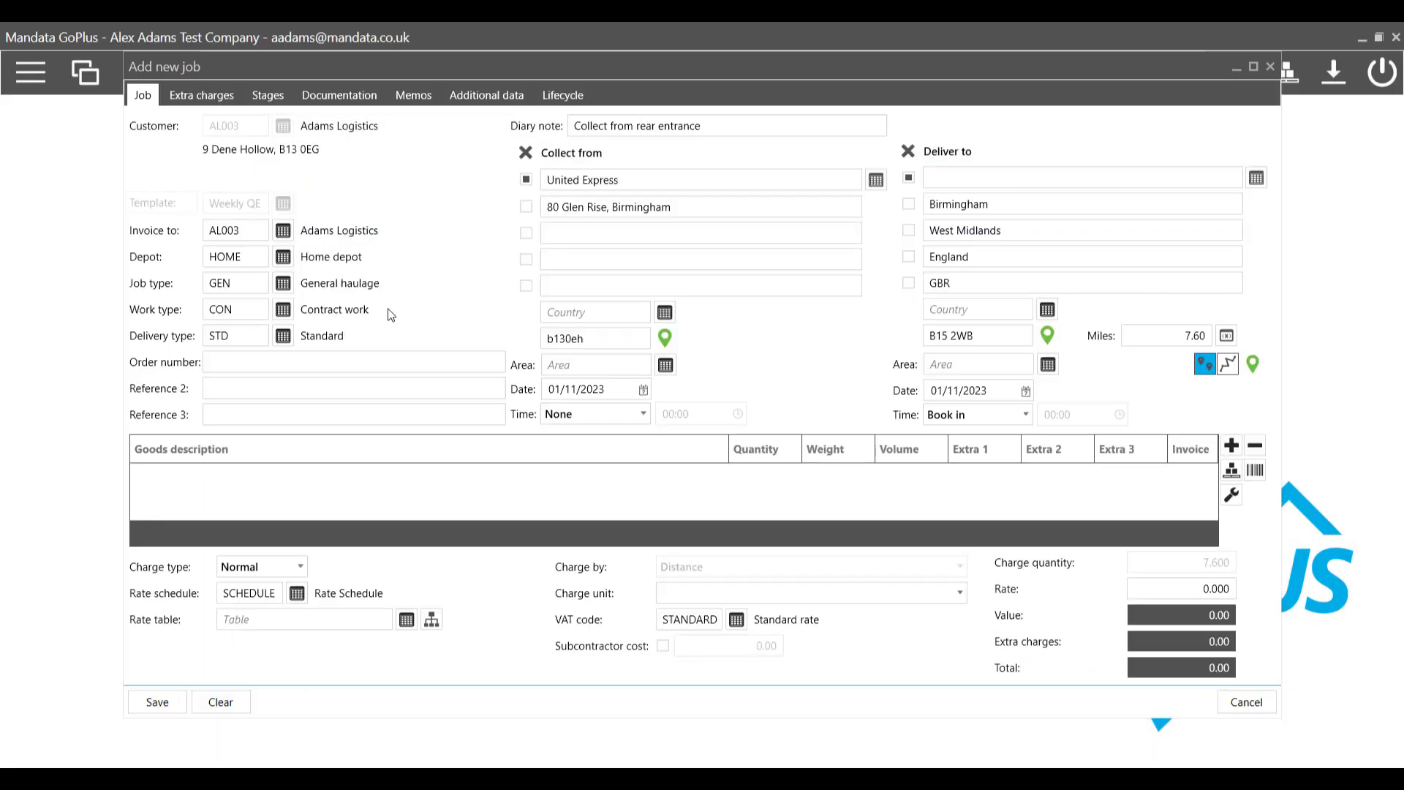
pyautogui.moveTo(743, 345)
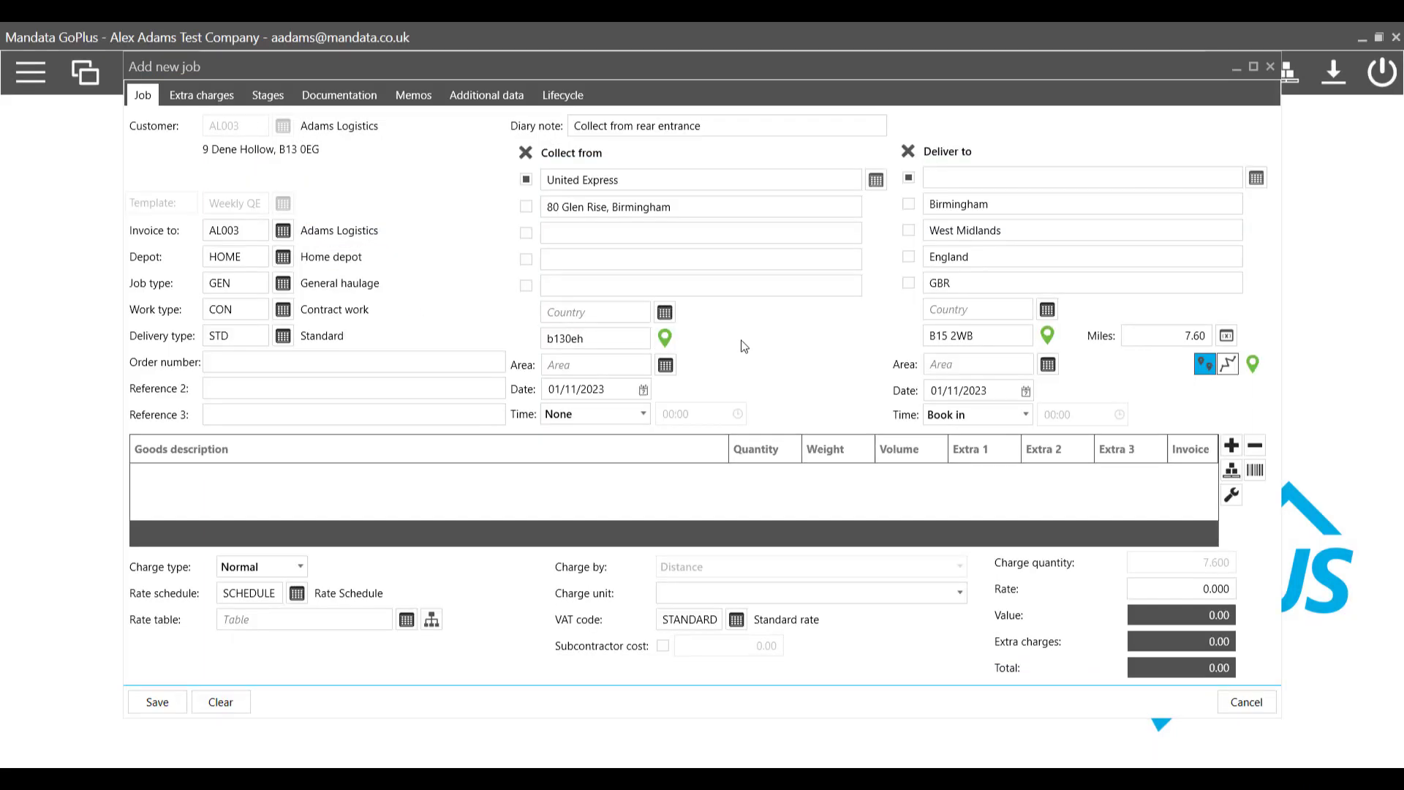
pyautogui.moveTo(1056, 573)
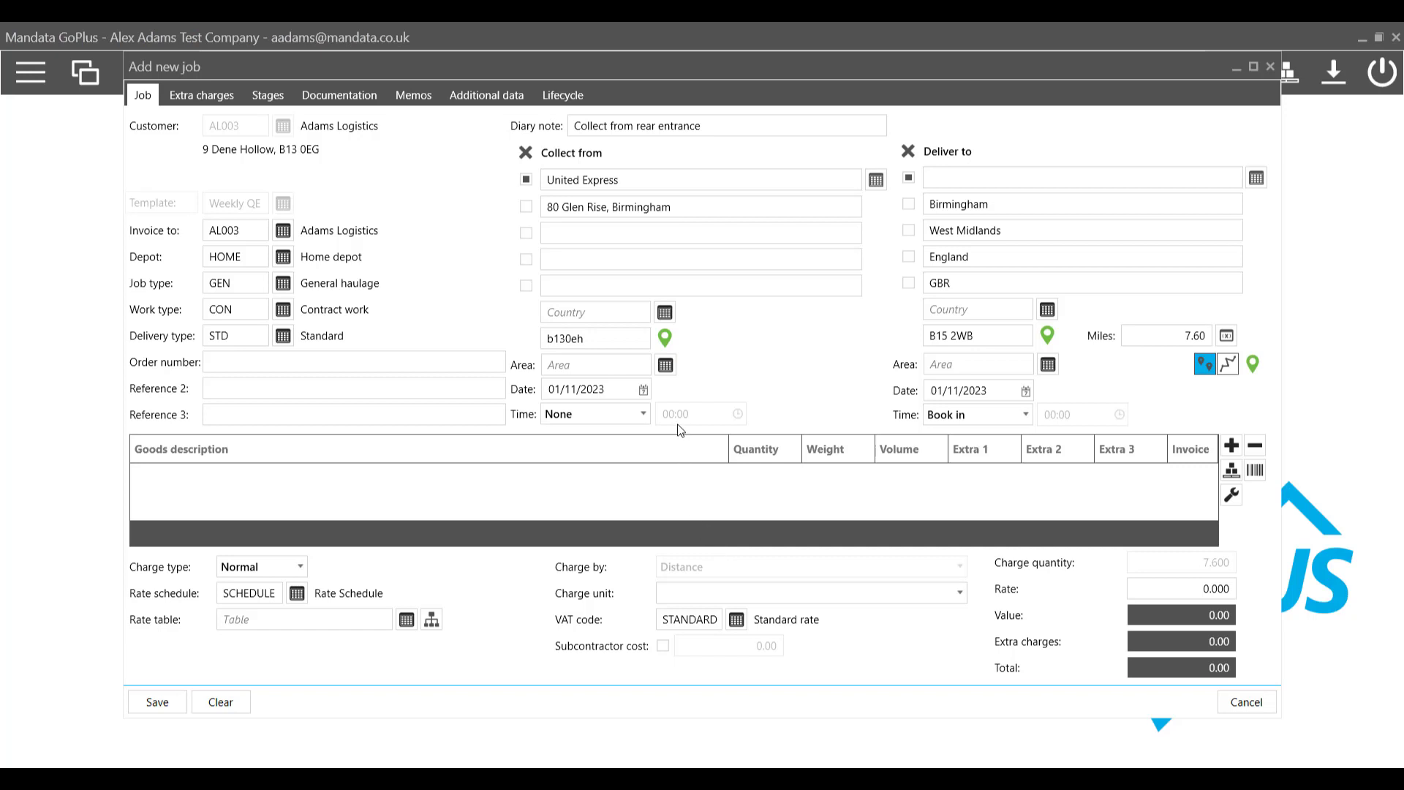
pyautogui.moveTo(694, 407)
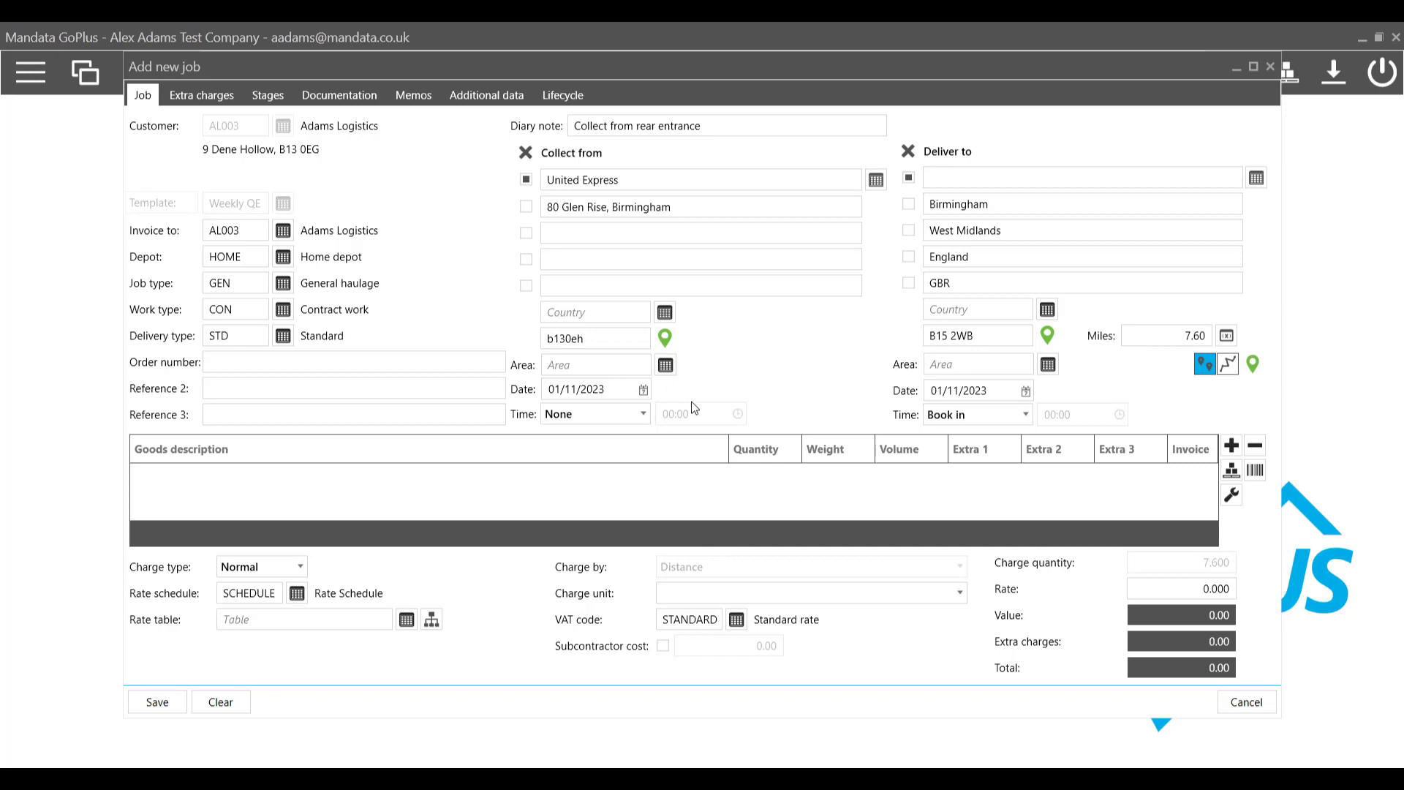
# Set the job's collection date to 15 November 2023
pyautogui.click(641, 389)
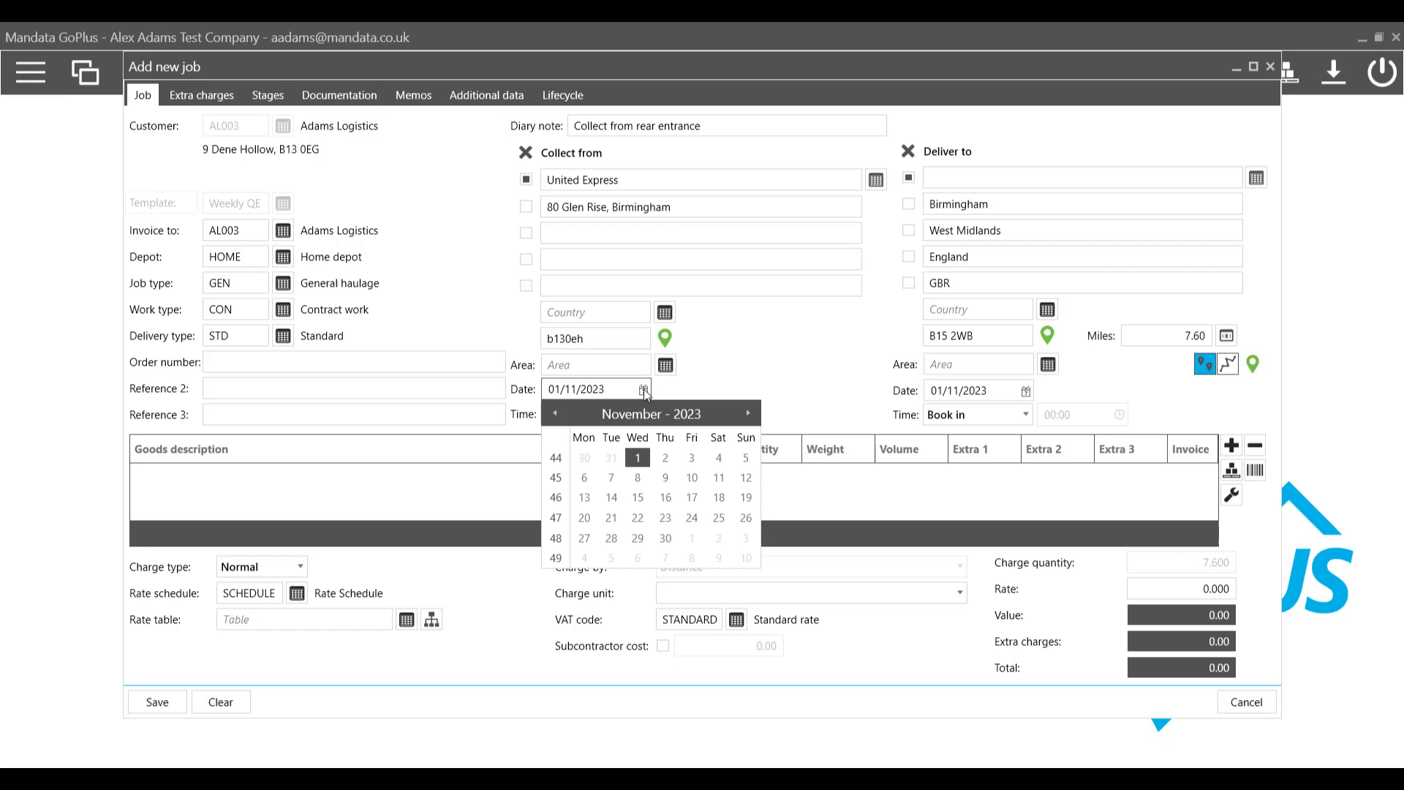
pyautogui.click(638, 497)
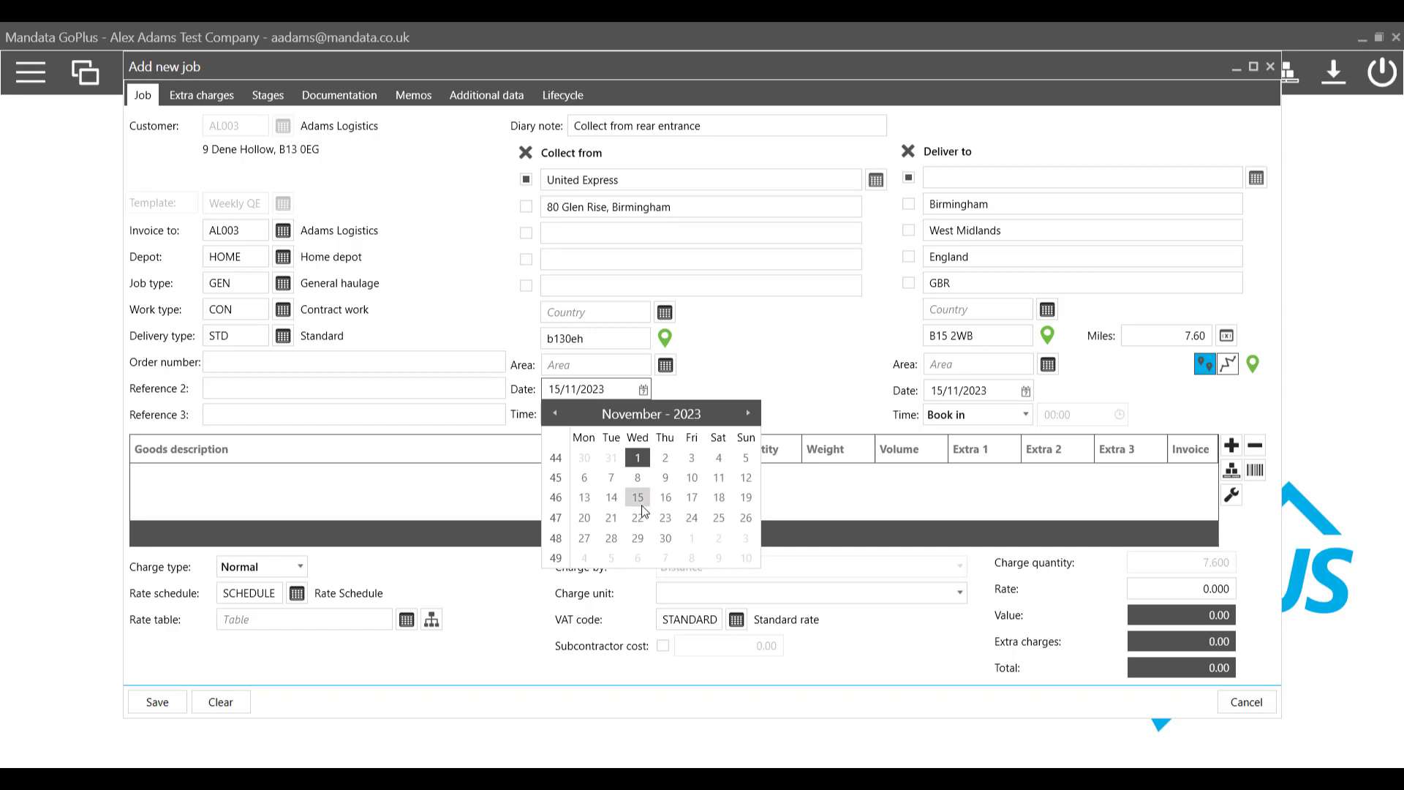
pyautogui.click(638, 498)
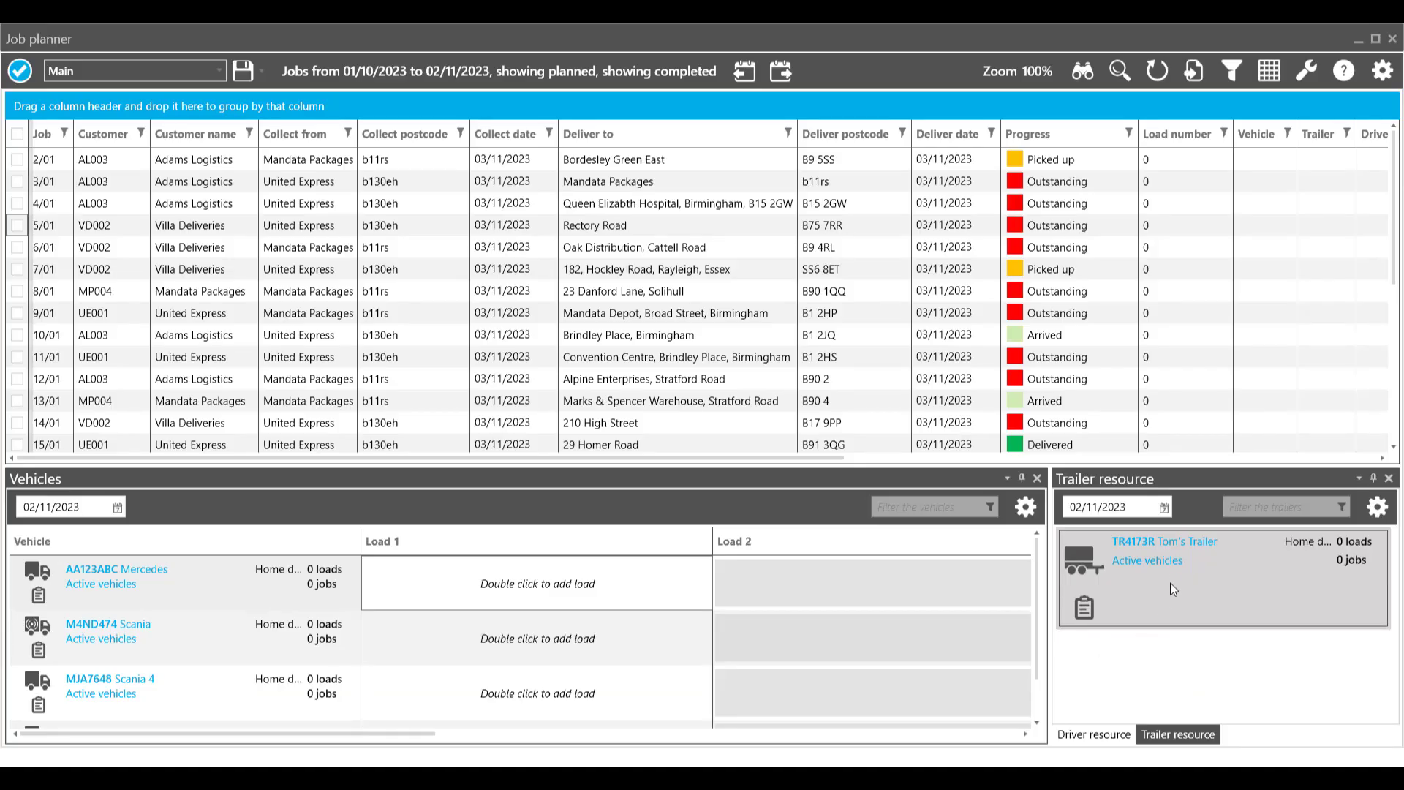
# Assign trailer TR4173R to vehicle AA123ABC and select jobs 3/01 and 4/01 for planning
pyautogui.moveTo(1146, 560); pyautogui.dragTo(184, 578)
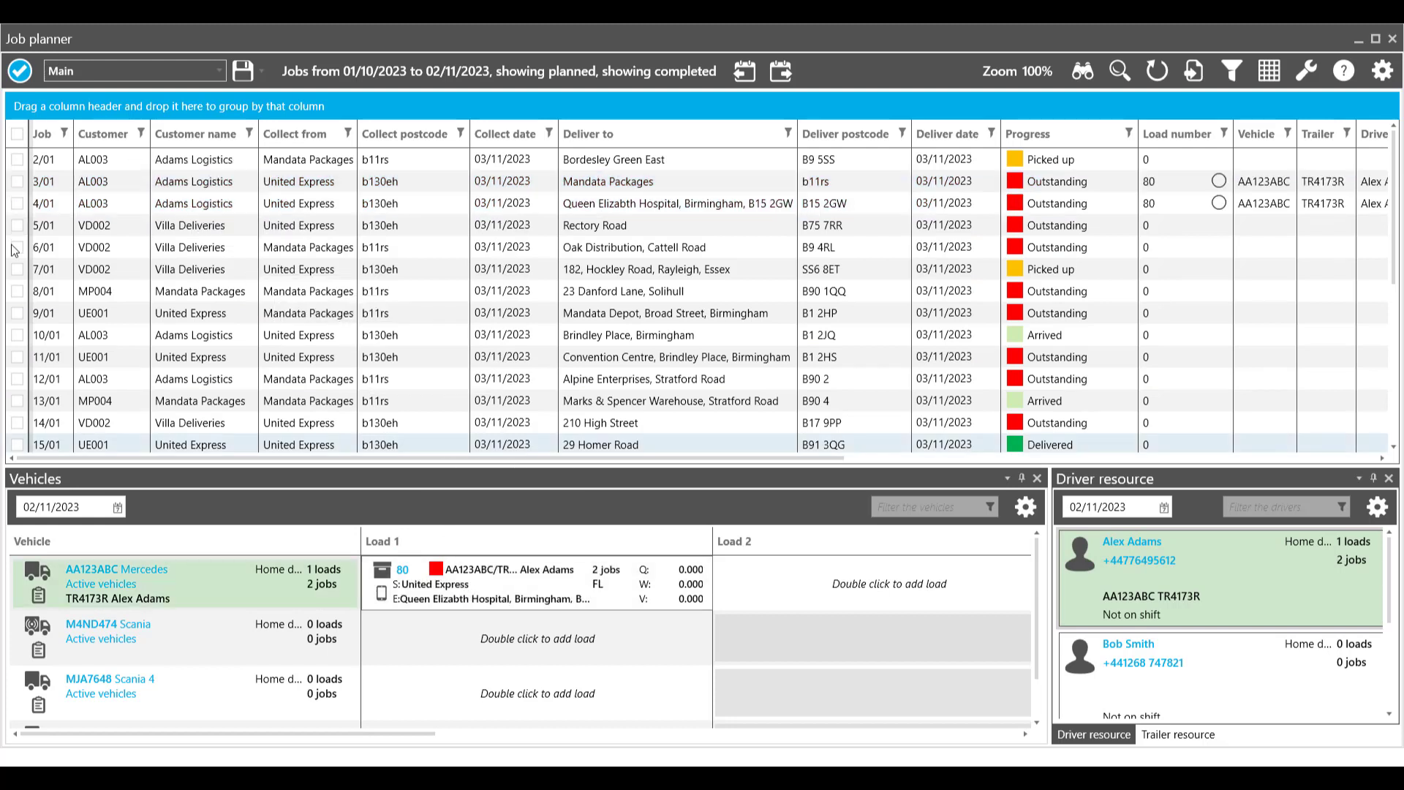
pyautogui.click(16, 225)
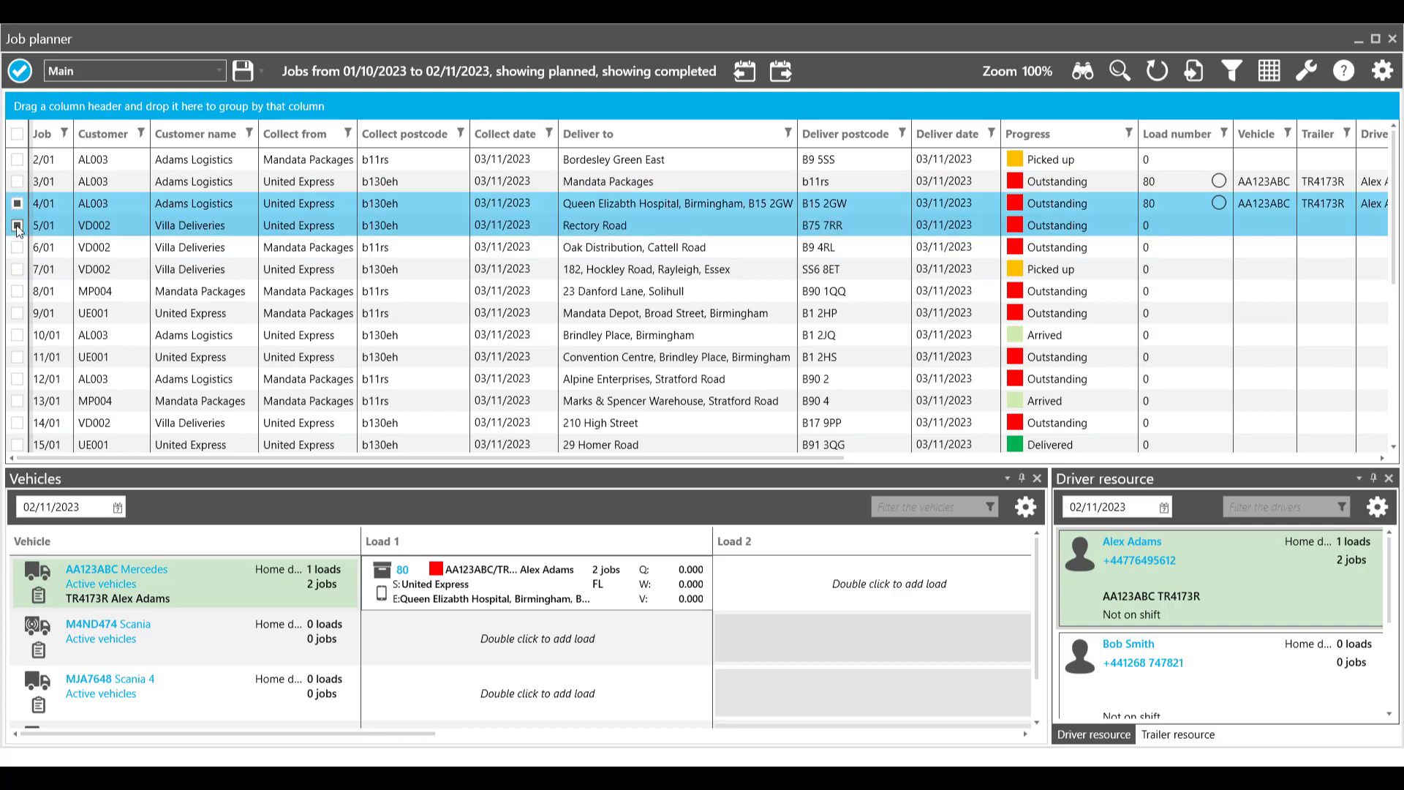
pyautogui.rightClick(80, 225)
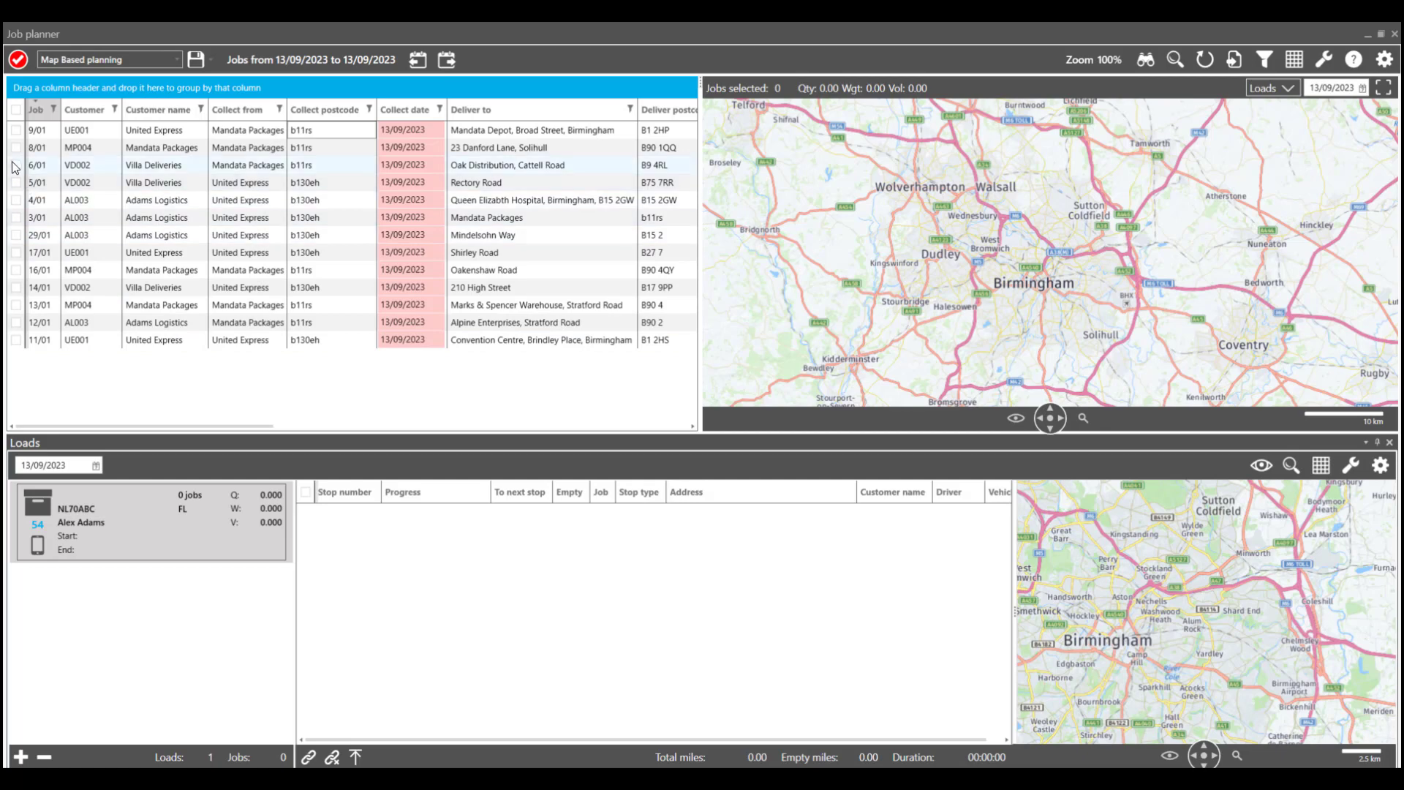
# Select the Villa Deliveries jobs including 4/01 to plan onto the NL70ABC load
pyautogui.click(17, 182)
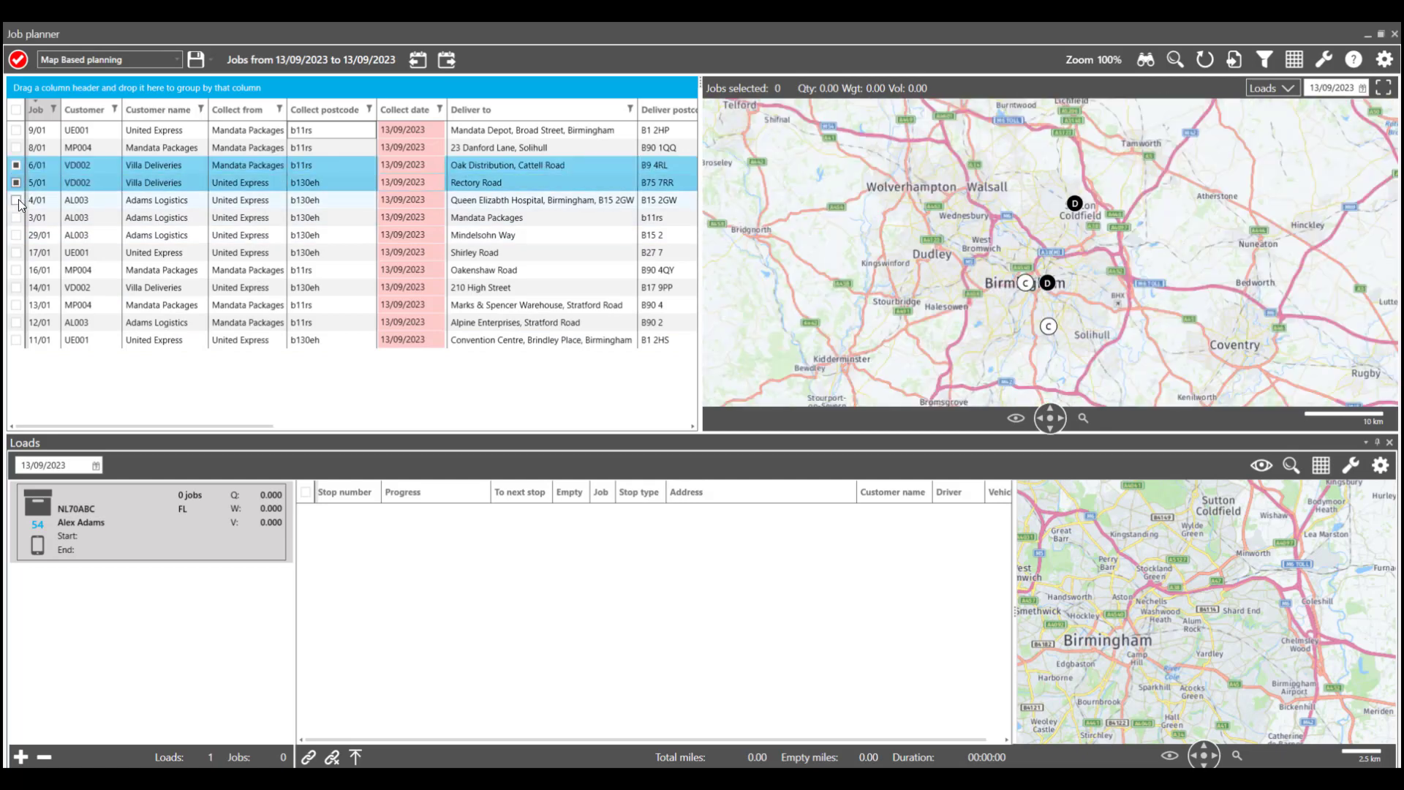
pyautogui.click(17, 199)
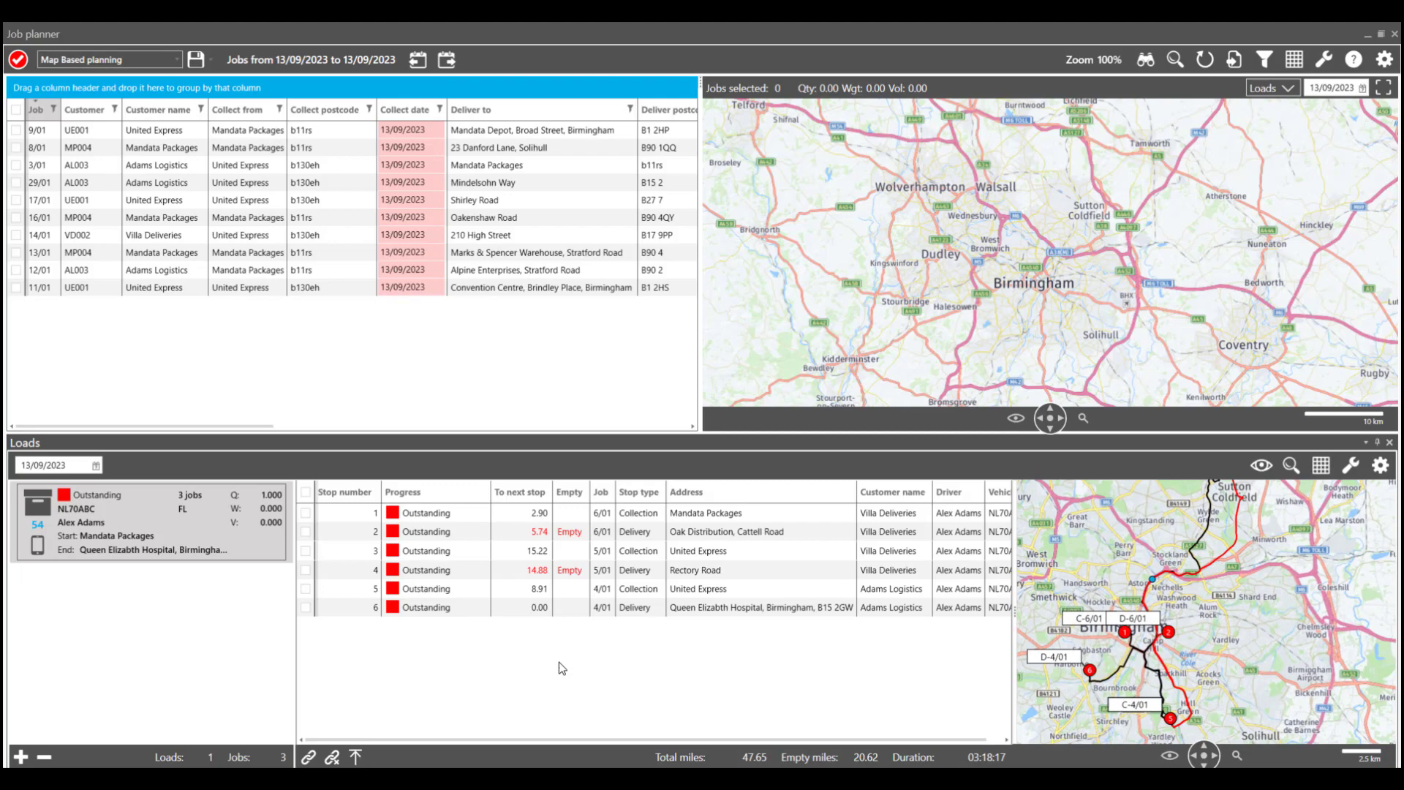
pyautogui.moveTo(329, 696)
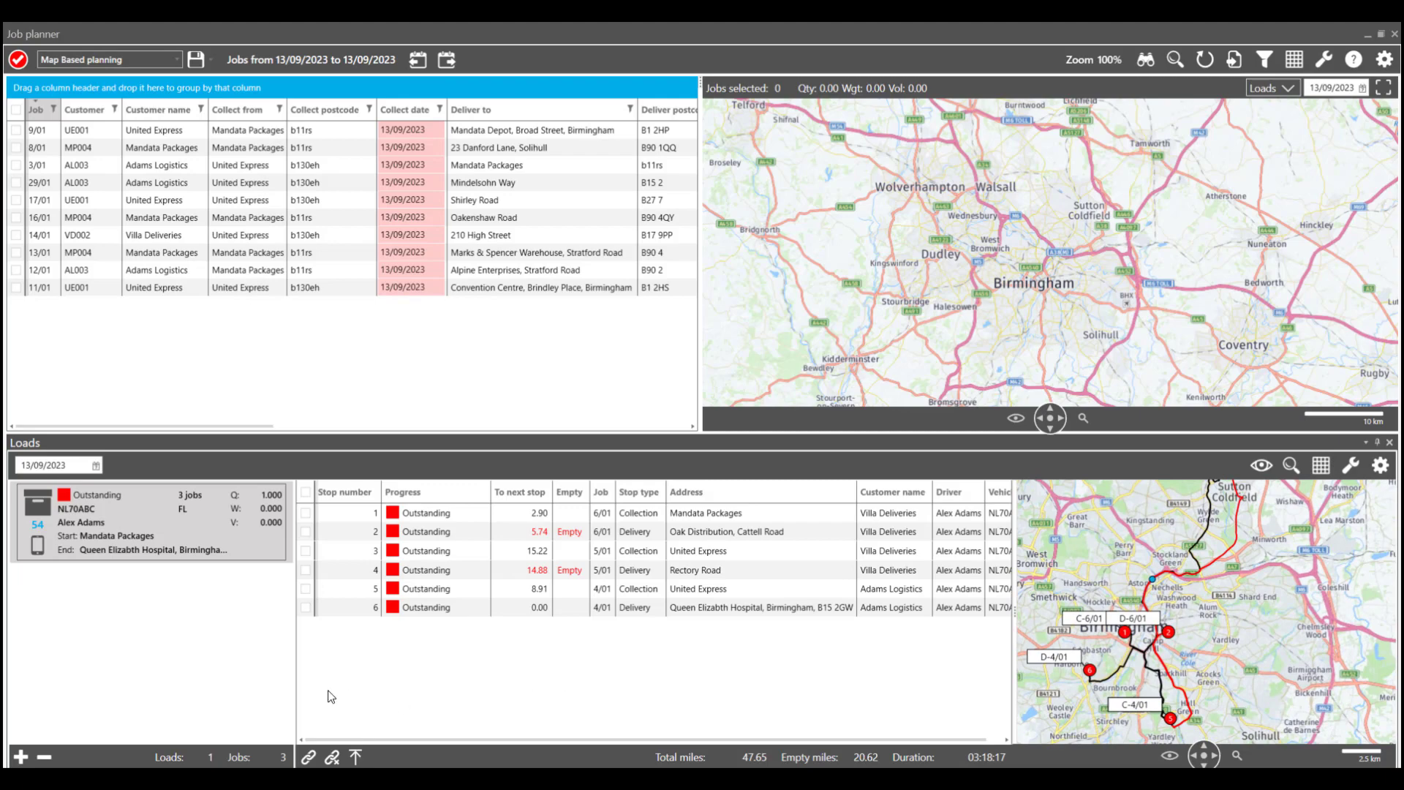
pyautogui.moveTo(572, 692)
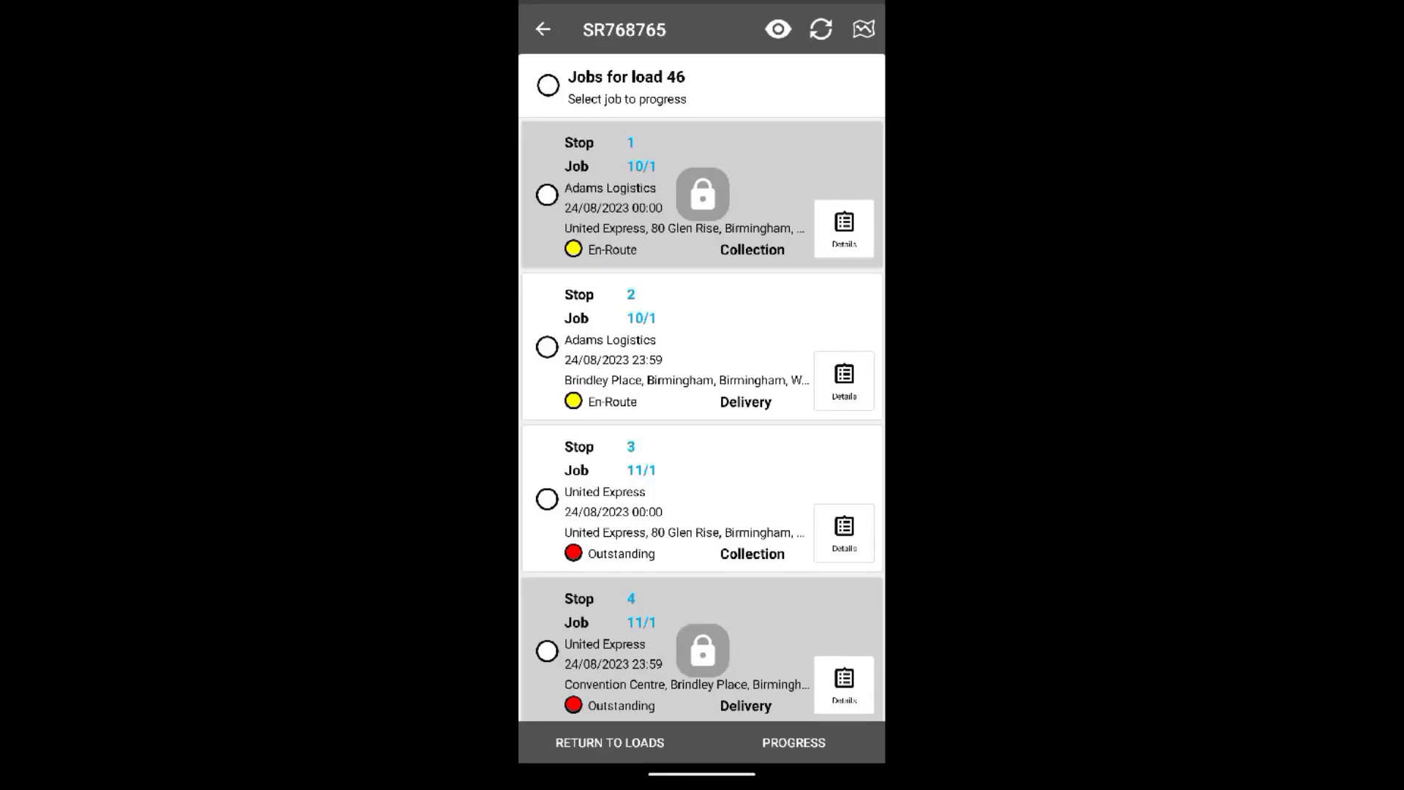
# Progress job 10/1 on load 46 to the Arrived status
pyautogui.click(548, 348)
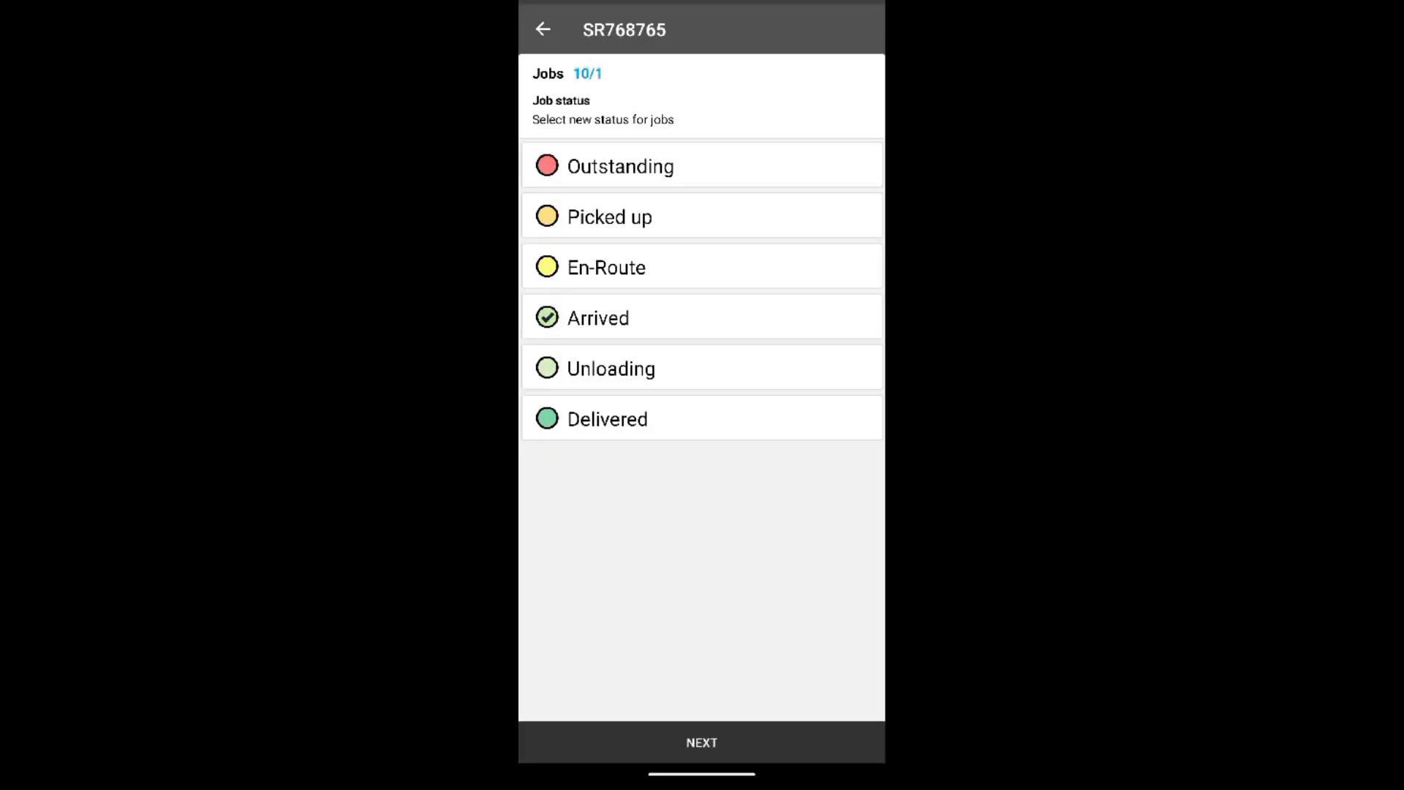
pyautogui.click(699, 744)
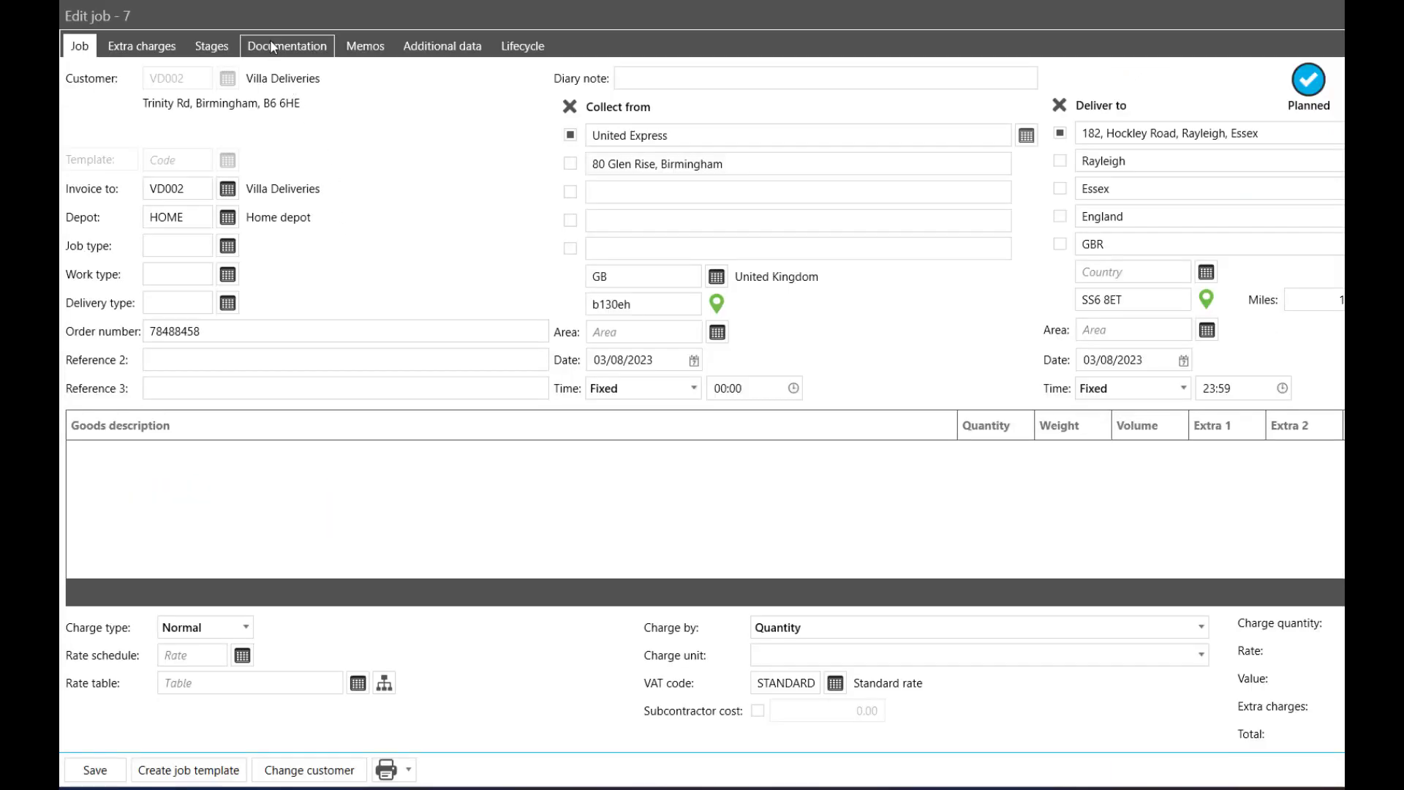
# View the Documentation for planned job 7
pyautogui.click(287, 46)
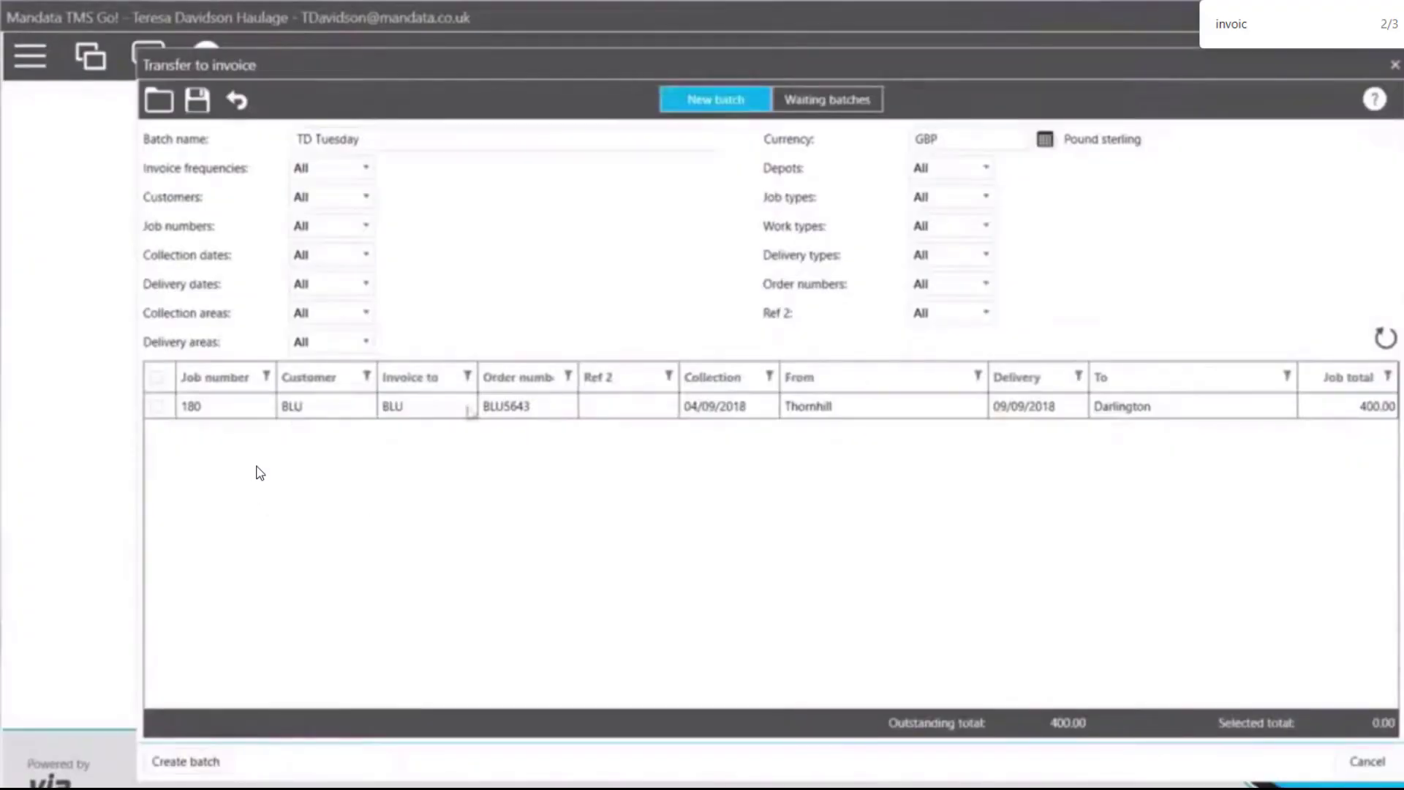
# Include job 180 and create the TD Tuesday invoice batch
pyautogui.click(158, 407)
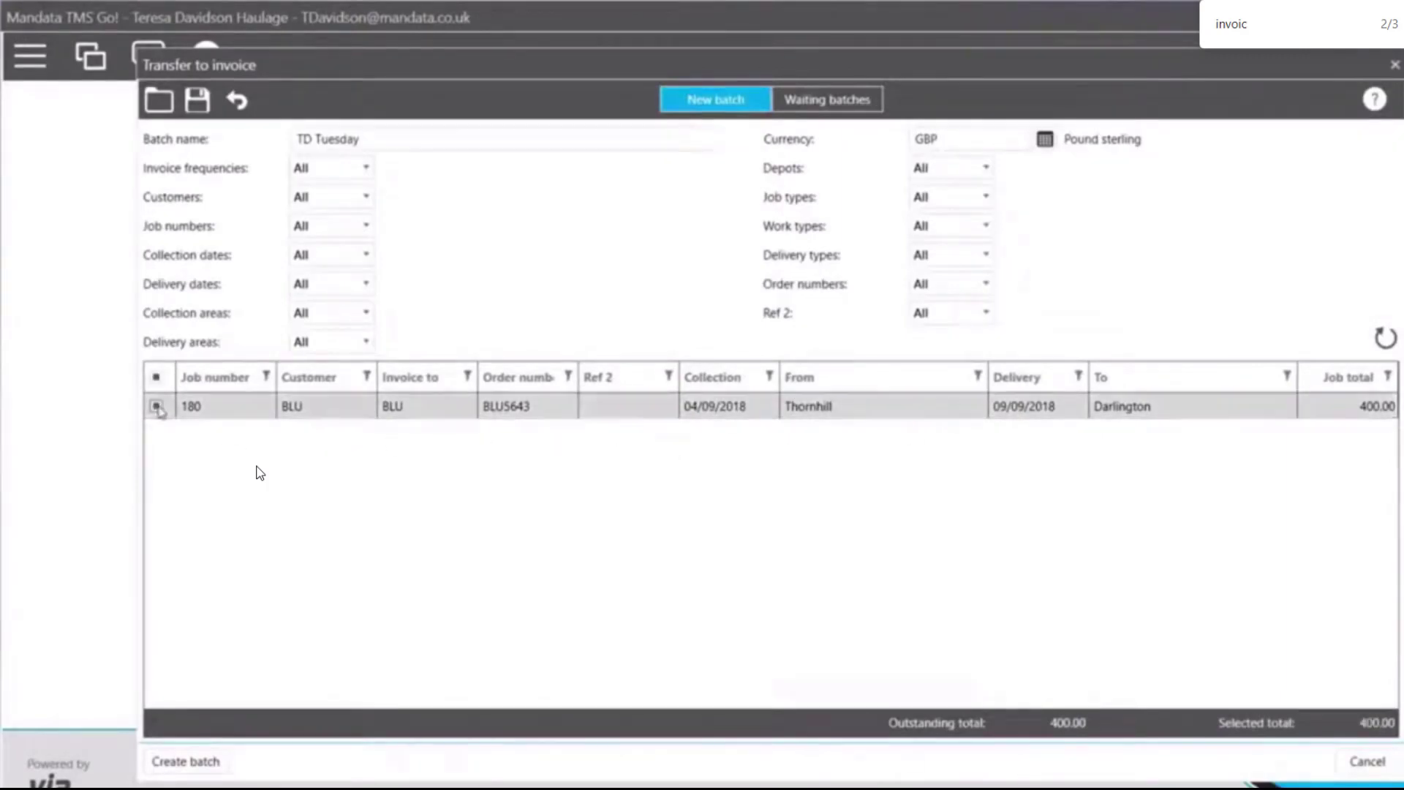
pyautogui.click(189, 763)
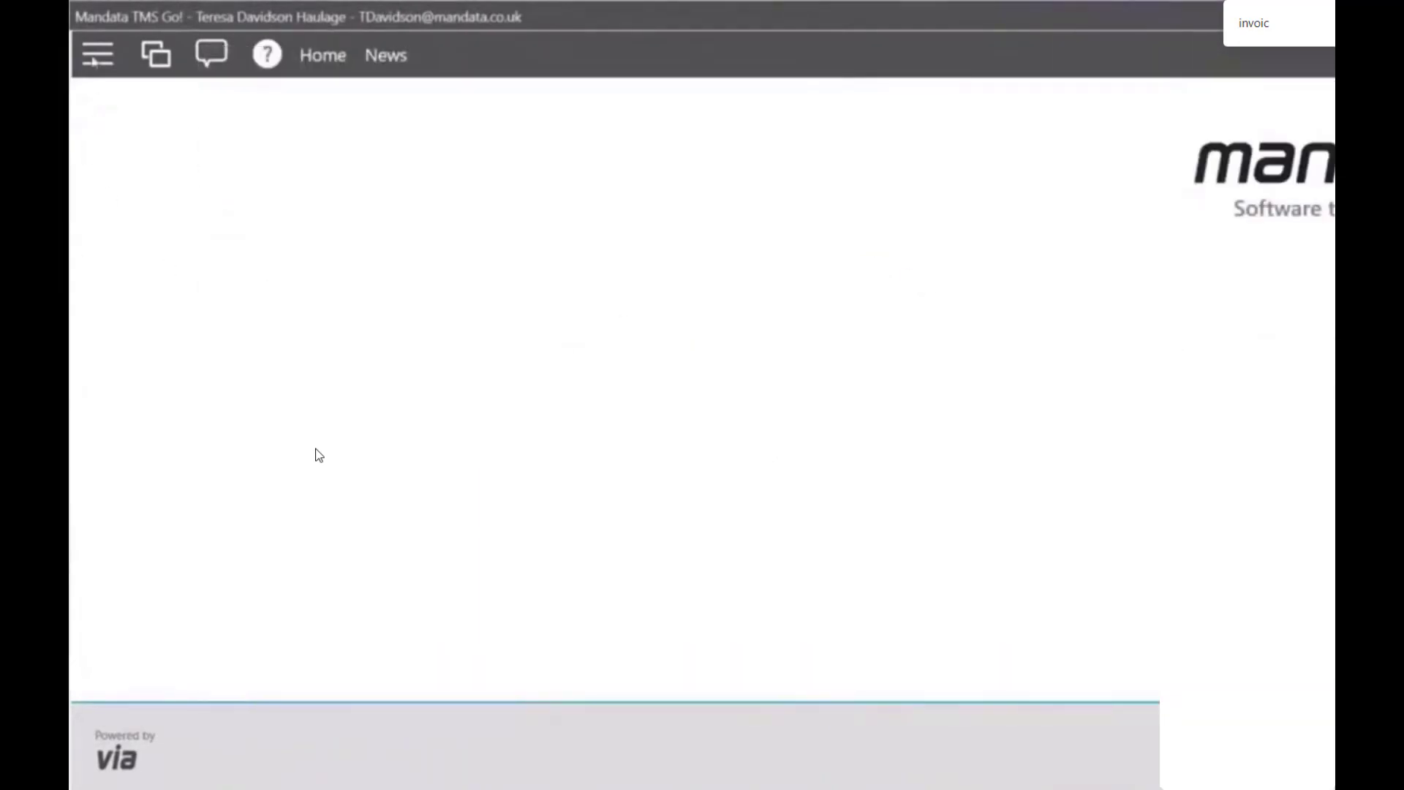
# Produce invoices for the TD Tuesday batch via Traffic > Produce invoices, confirming Yes
pyautogui.click(96, 54)
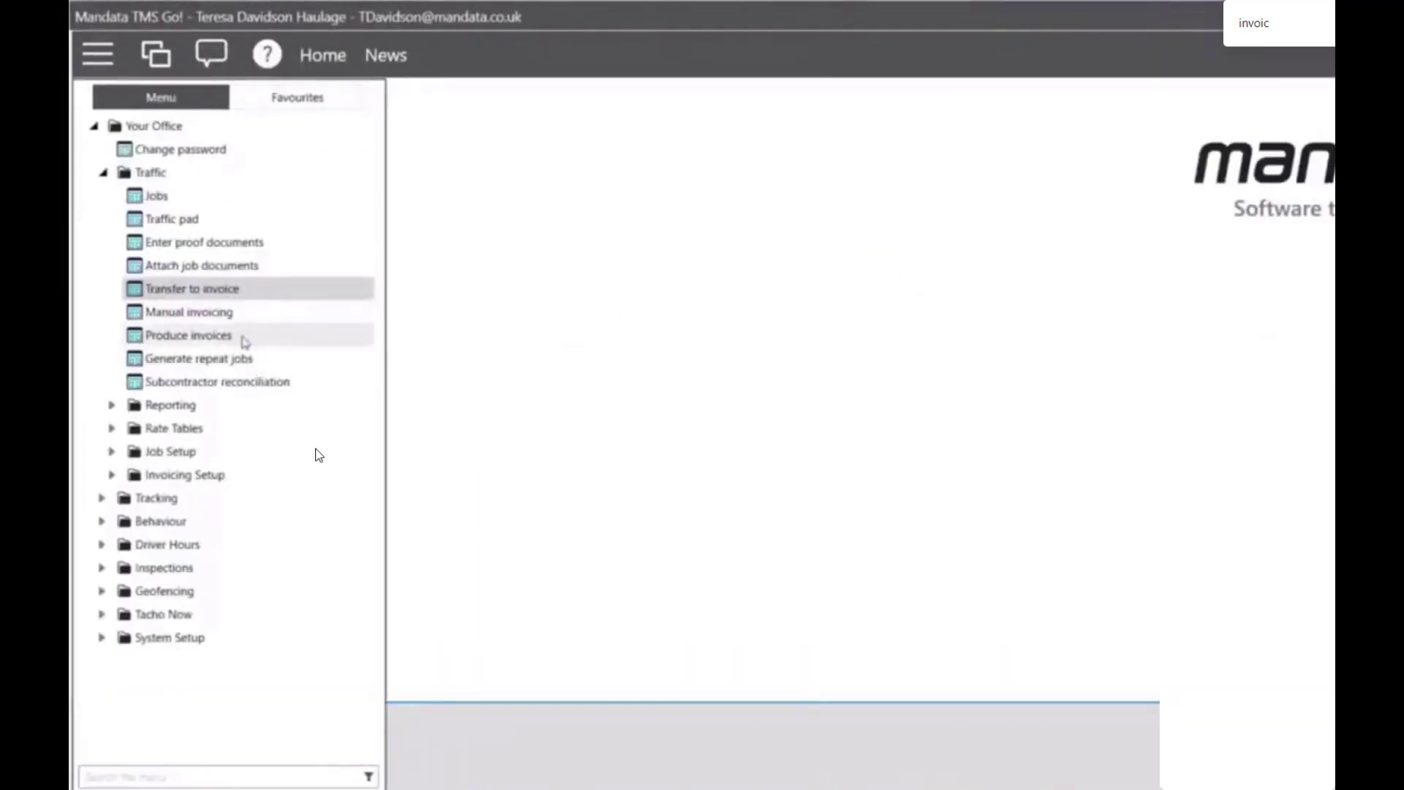
pyautogui.click(187, 335)
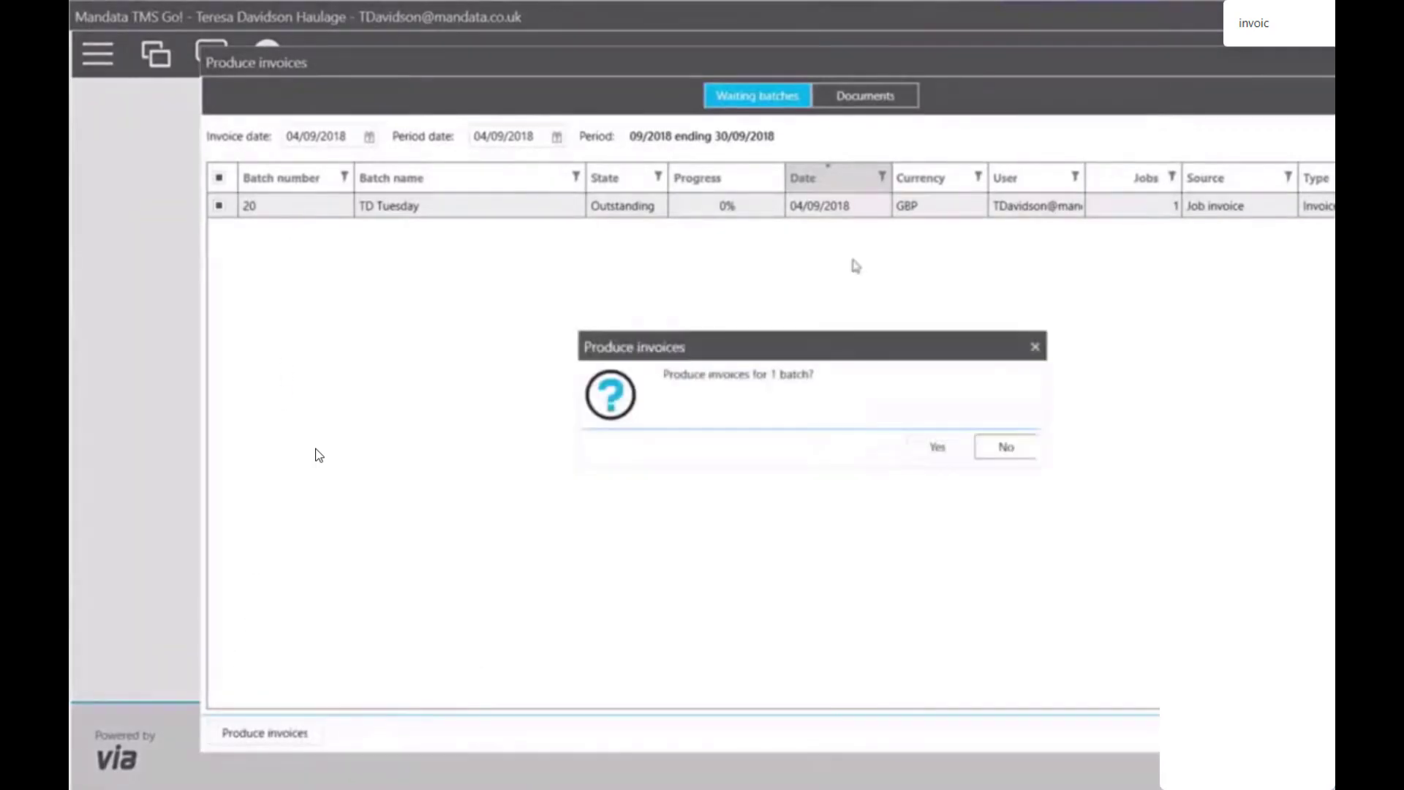
pyautogui.moveTo(910, 450)
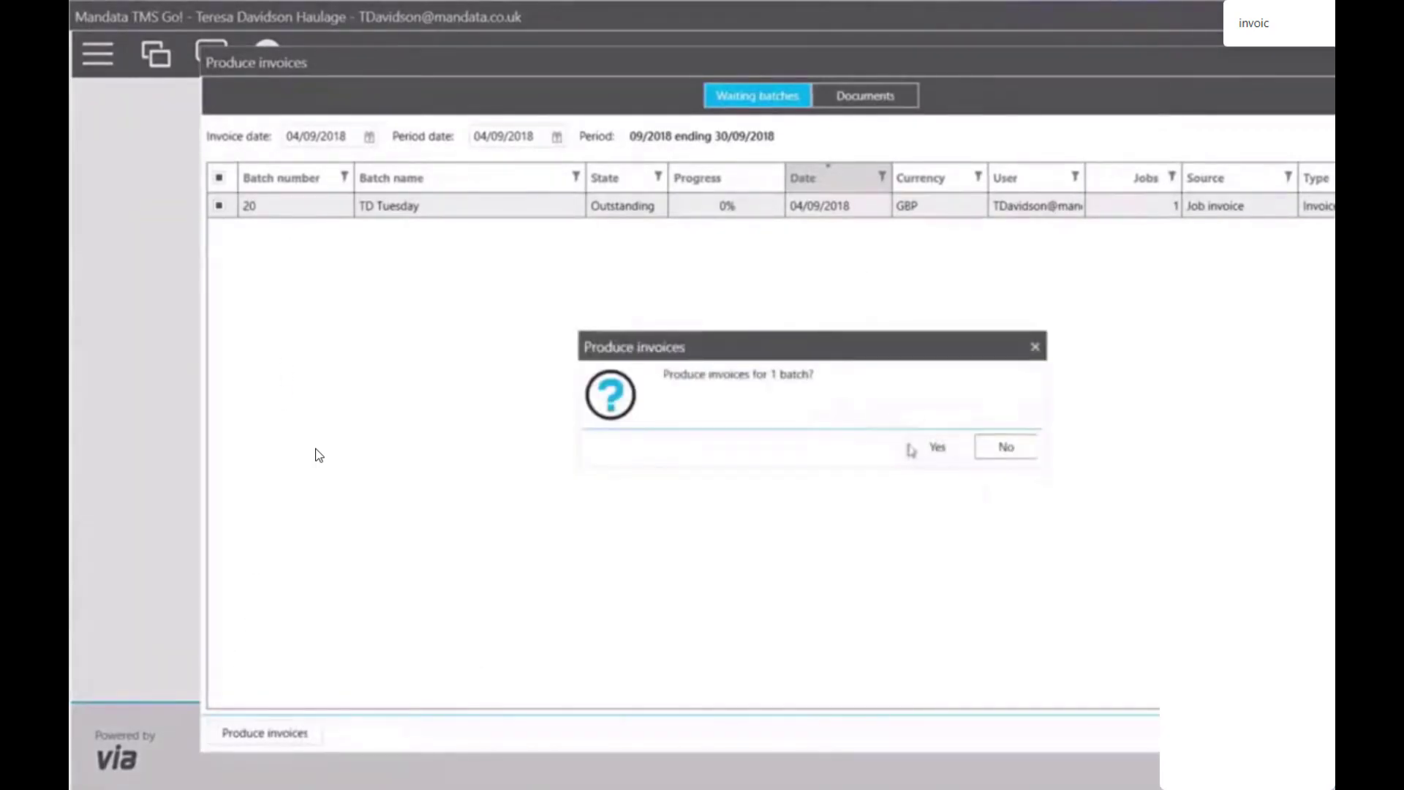
pyautogui.click(936, 448)
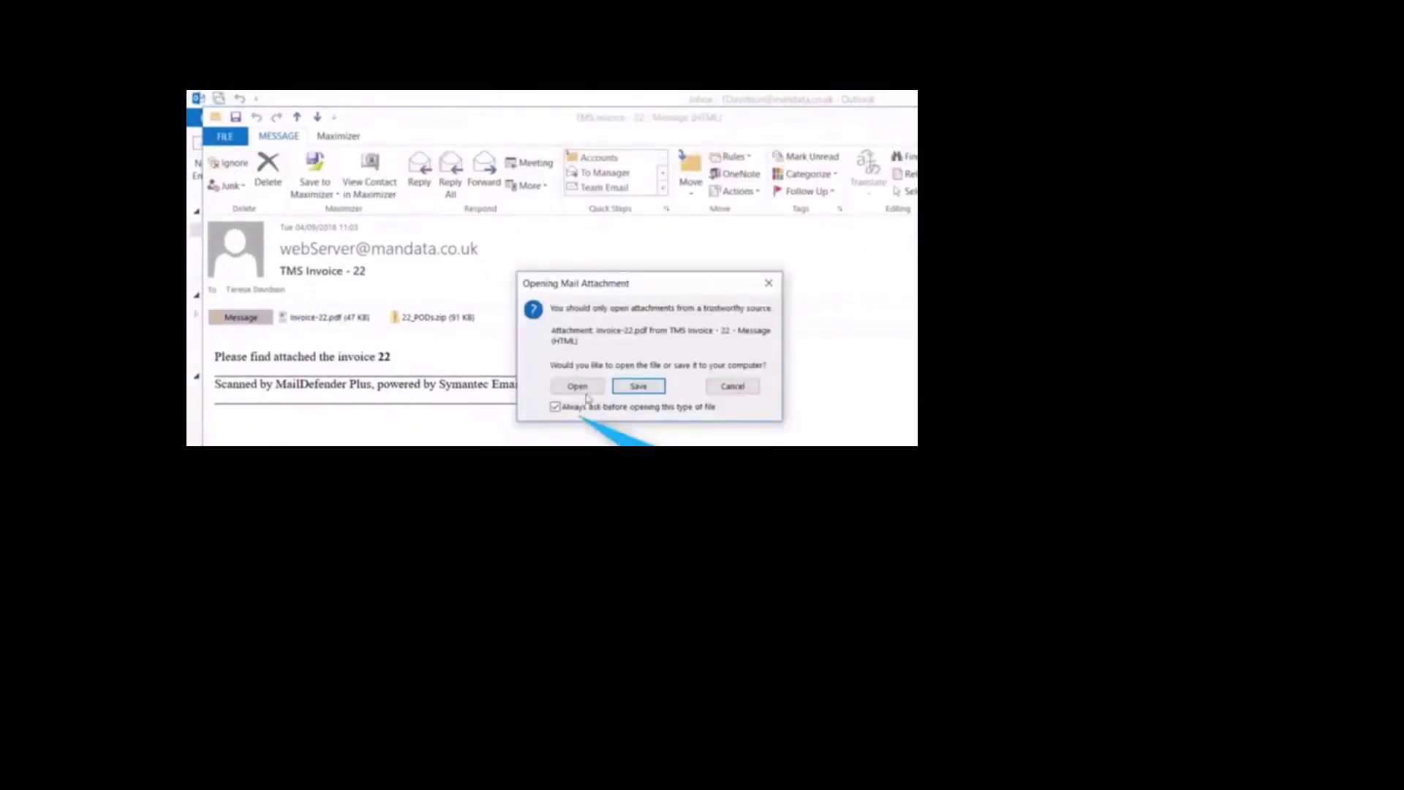
# View the Invoice-22.pdf attachment in Edge down to its £480.00 Total Due
pyautogui.click(576, 386)
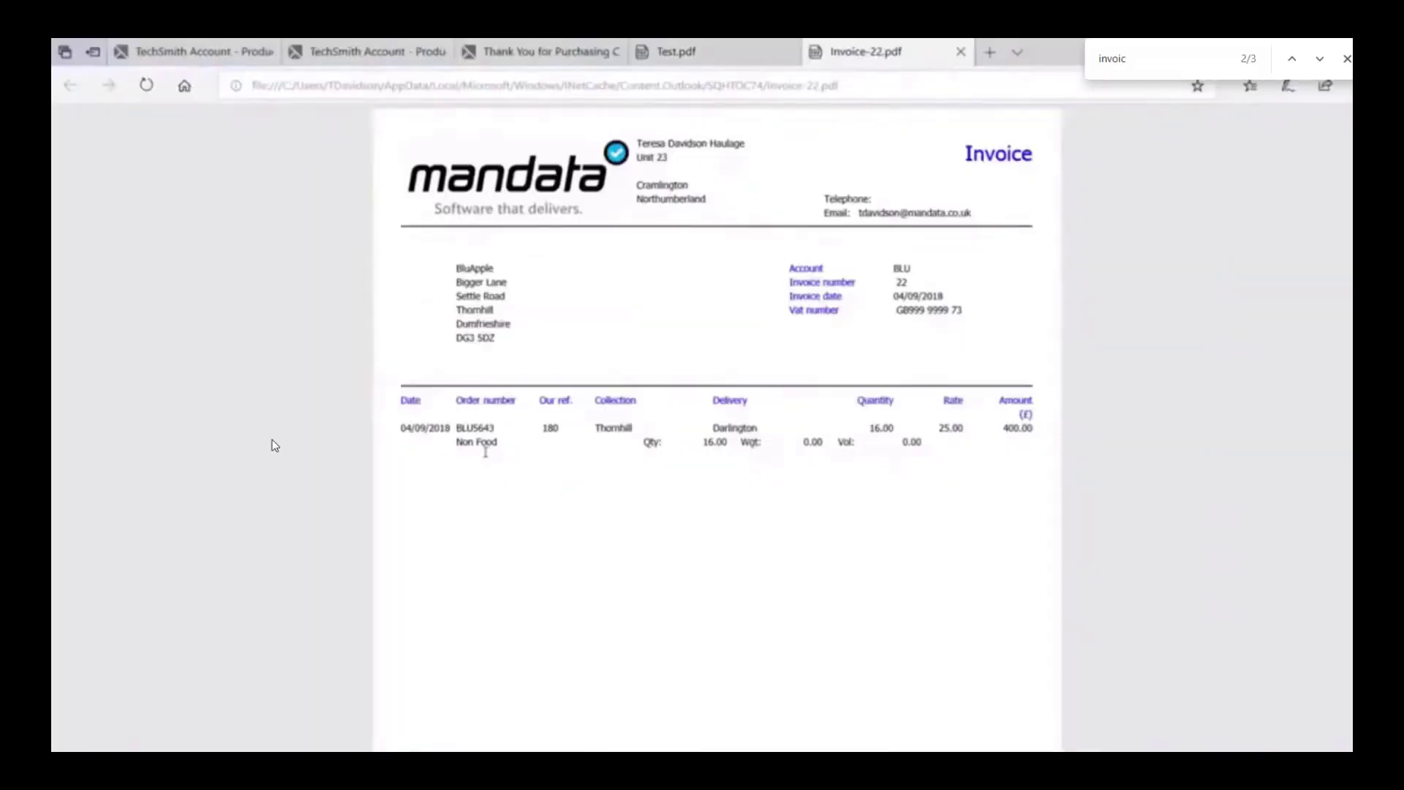
pyautogui.scroll(-3)
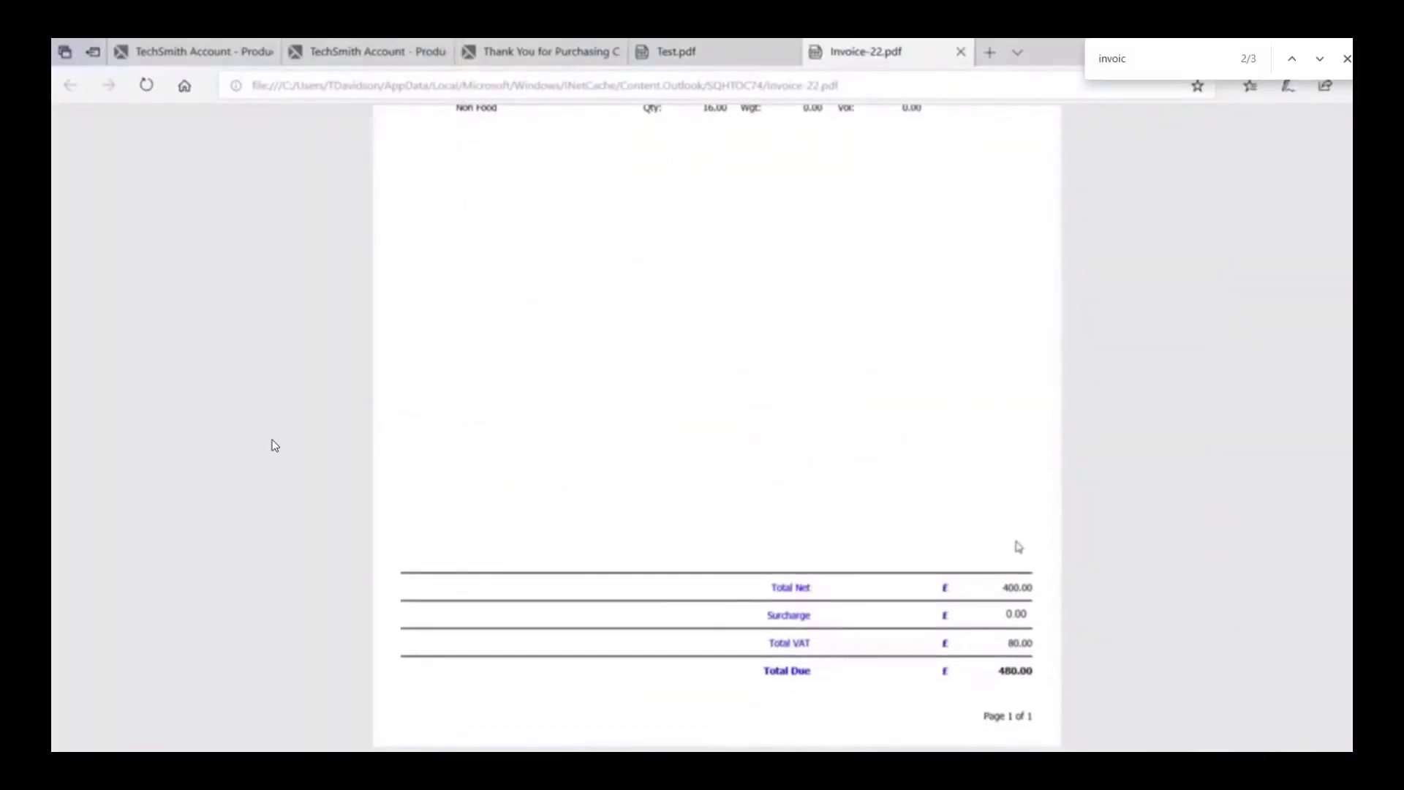